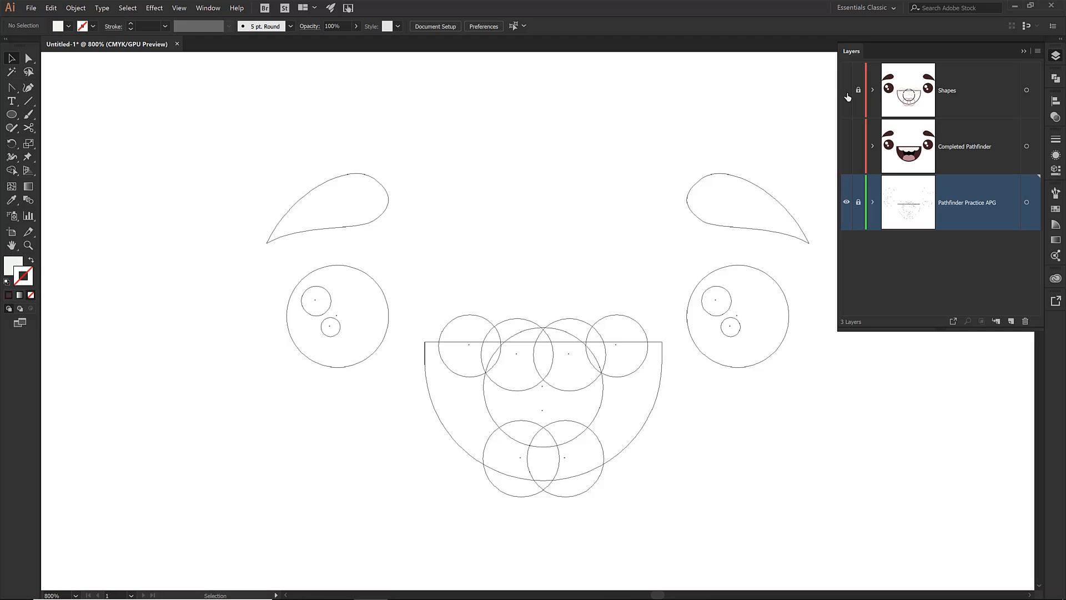
- Preview the Shapes and Completed Pathfinder layers, then leave only Shapes visible
{"action": "left_click", "coordinate": [847, 89]}
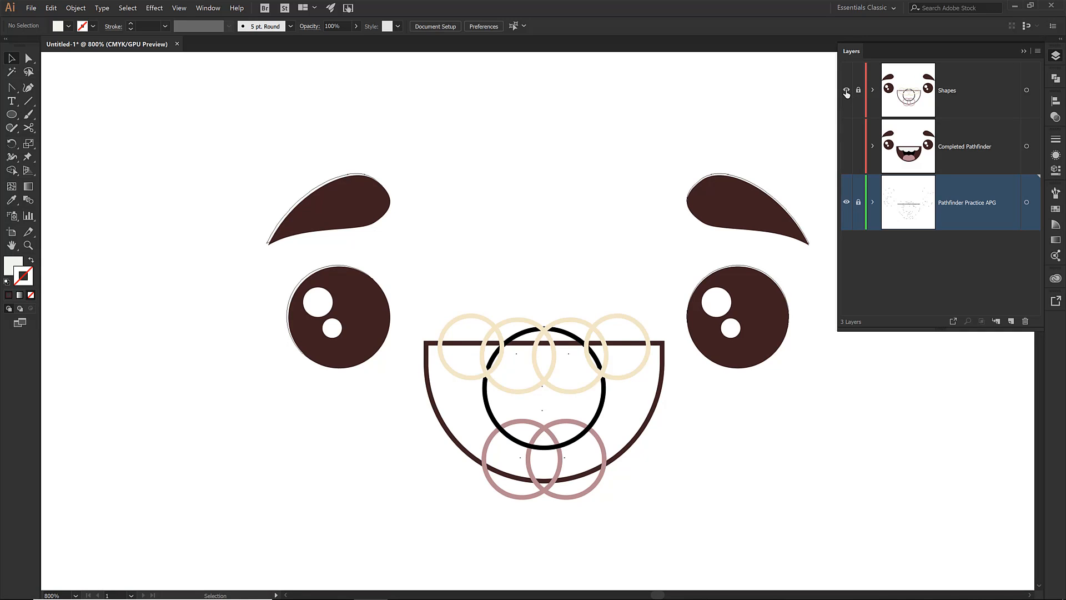
{"action": "left_click", "coordinate": [847, 89]}
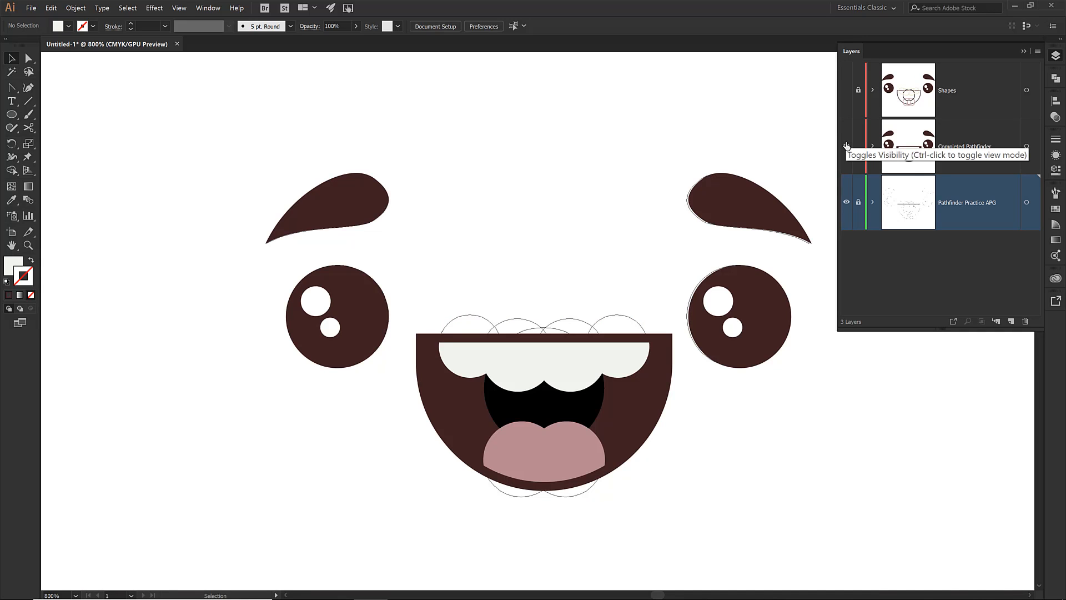
{"action": "left_click", "coordinate": [847, 145]}
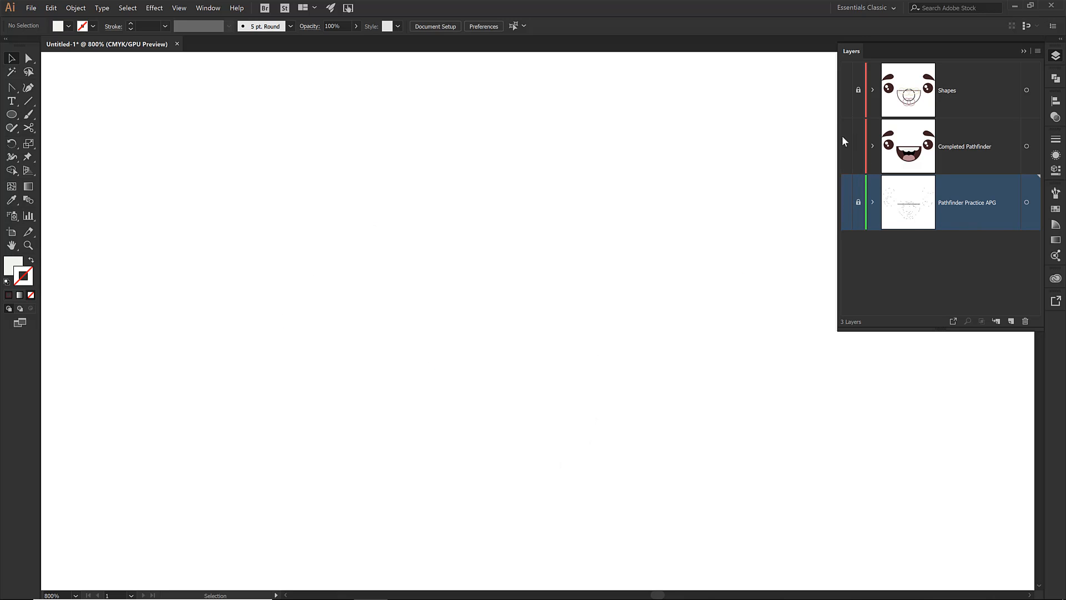
{"action": "left_click", "coordinate": [846, 92]}
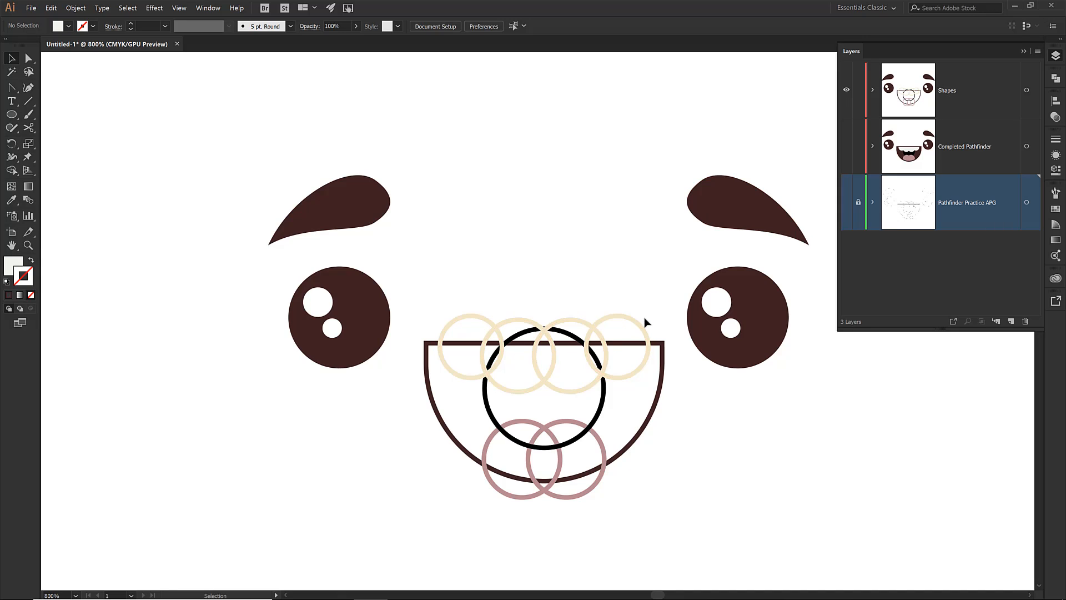
{"action": "mouse_move", "coordinate": [926, 105]}
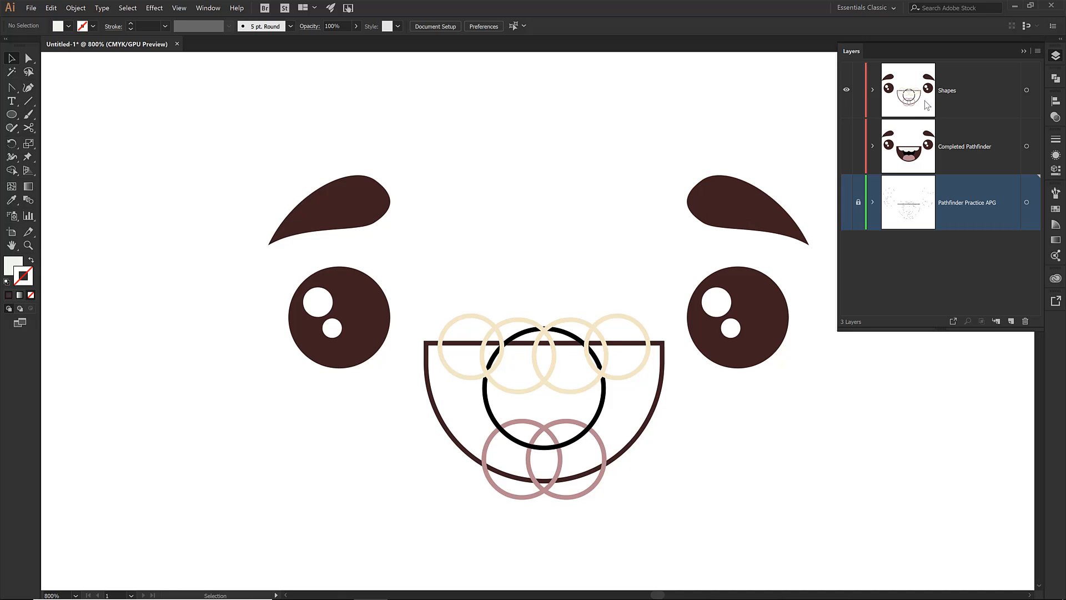
- Make Shapes the working layer, collapse the Layers list, and show the Pathfinder panel
{"action": "left_click", "coordinate": [965, 90]}
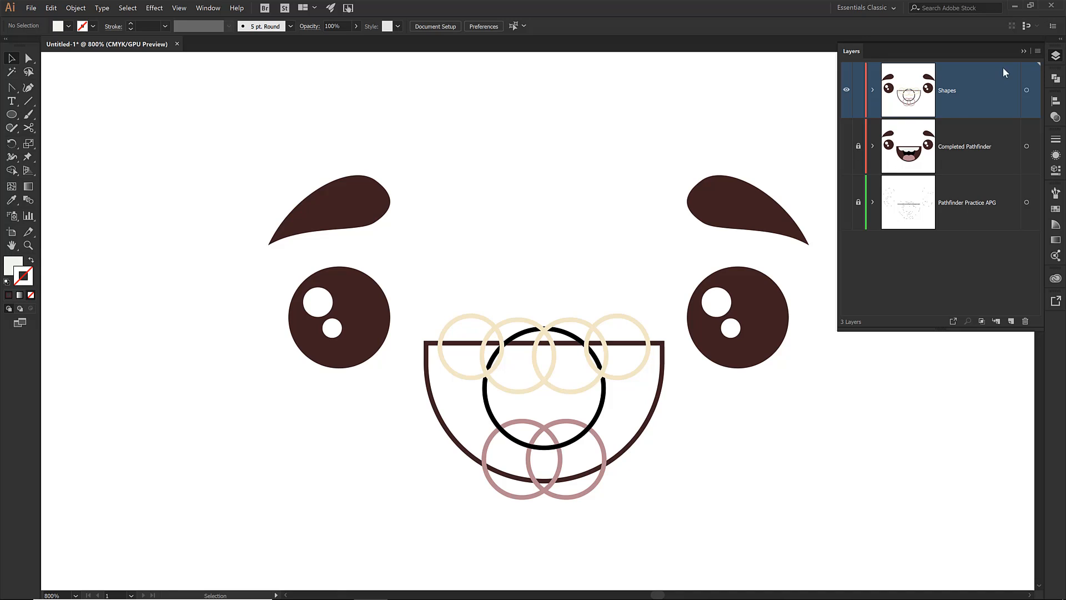
{"action": "left_click", "coordinate": [1056, 79]}
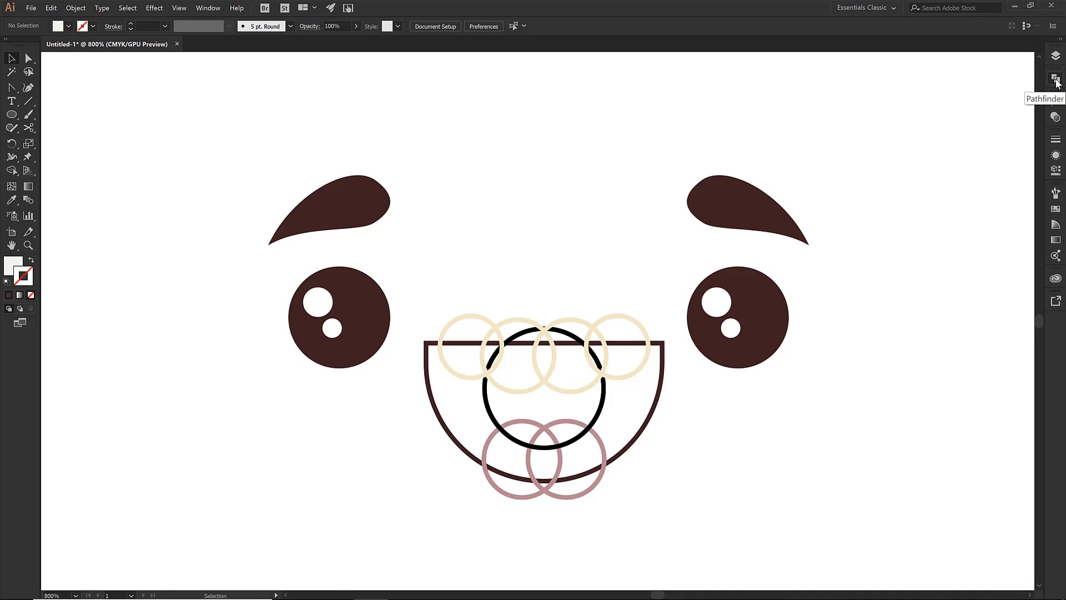
{"action": "left_click", "coordinate": [1056, 78]}
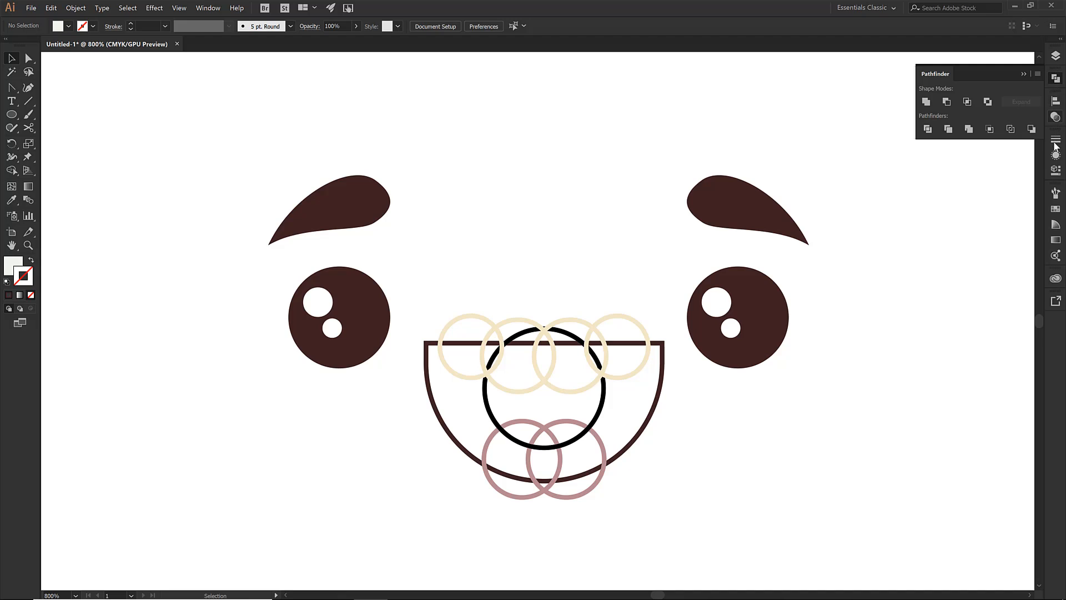
{"action": "mouse_move", "coordinate": [1056, 245]}
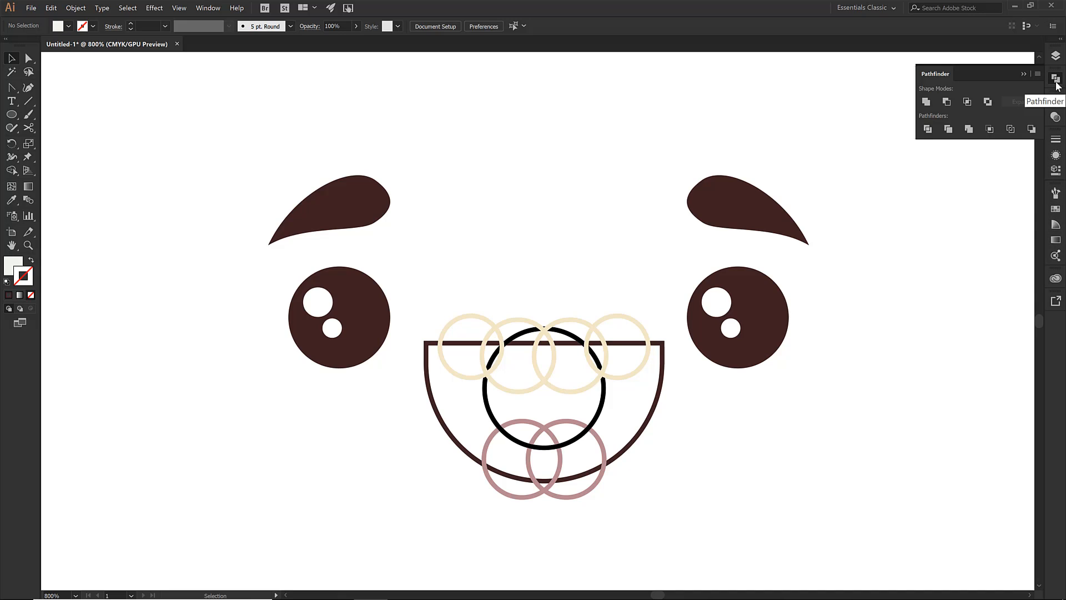
{"action": "left_click", "coordinate": [207, 8]}
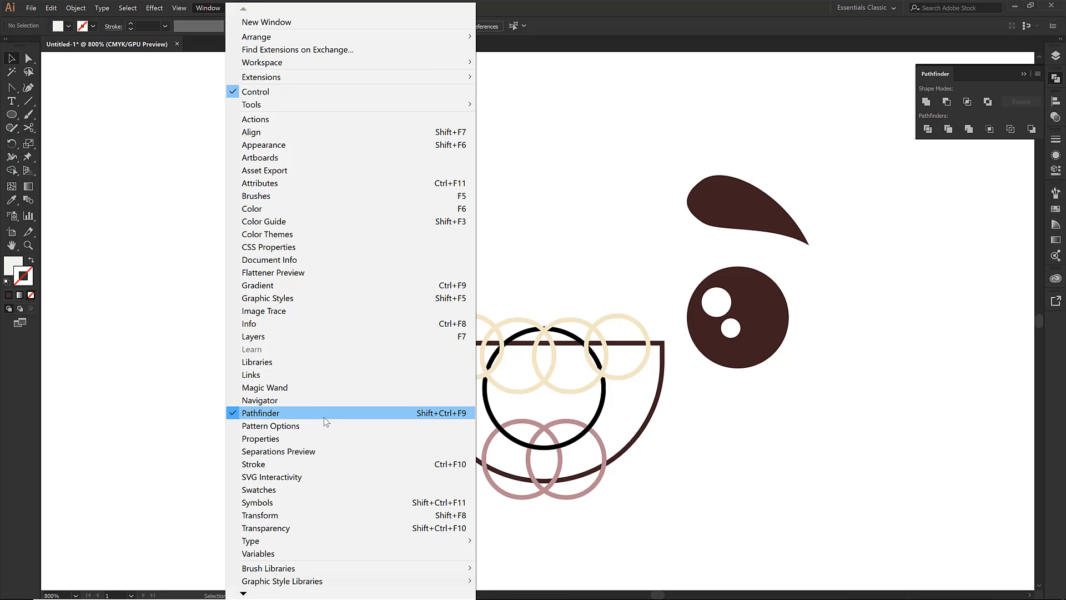
{"action": "left_click", "coordinate": [260, 412]}
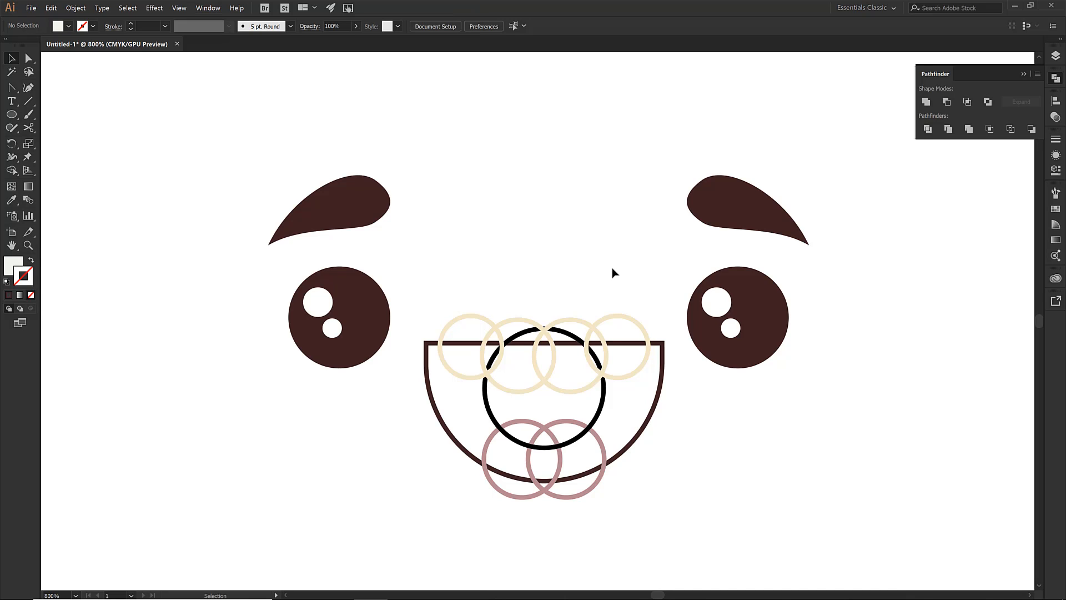
{"action": "left_click", "coordinate": [517, 354]}
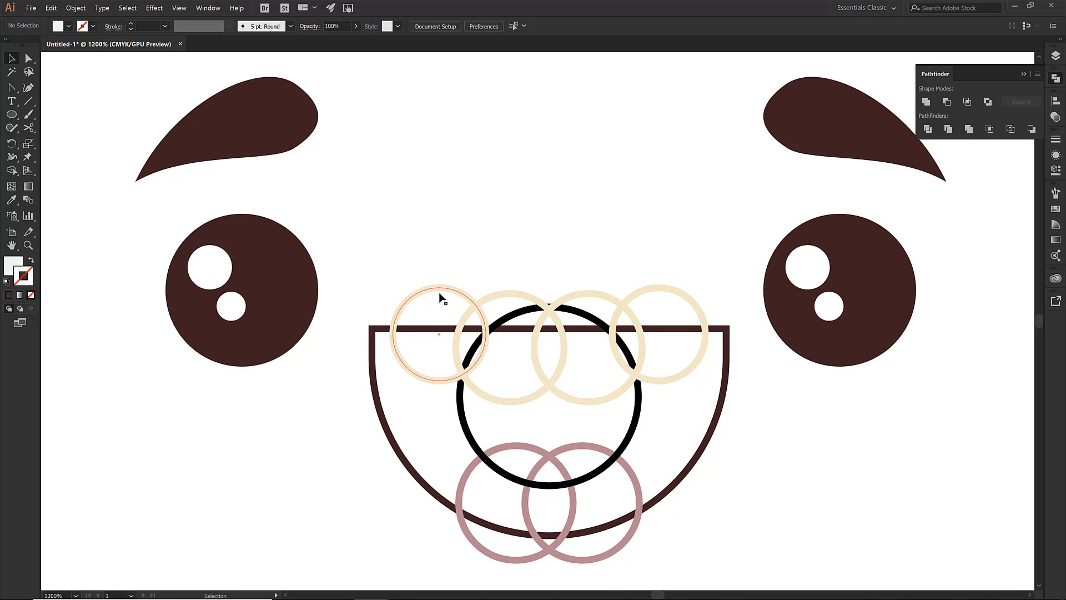
- Ungroup the face artwork and unite the four cream teeth circles into one shape
{"action": "right_click", "coordinate": [439, 297]}
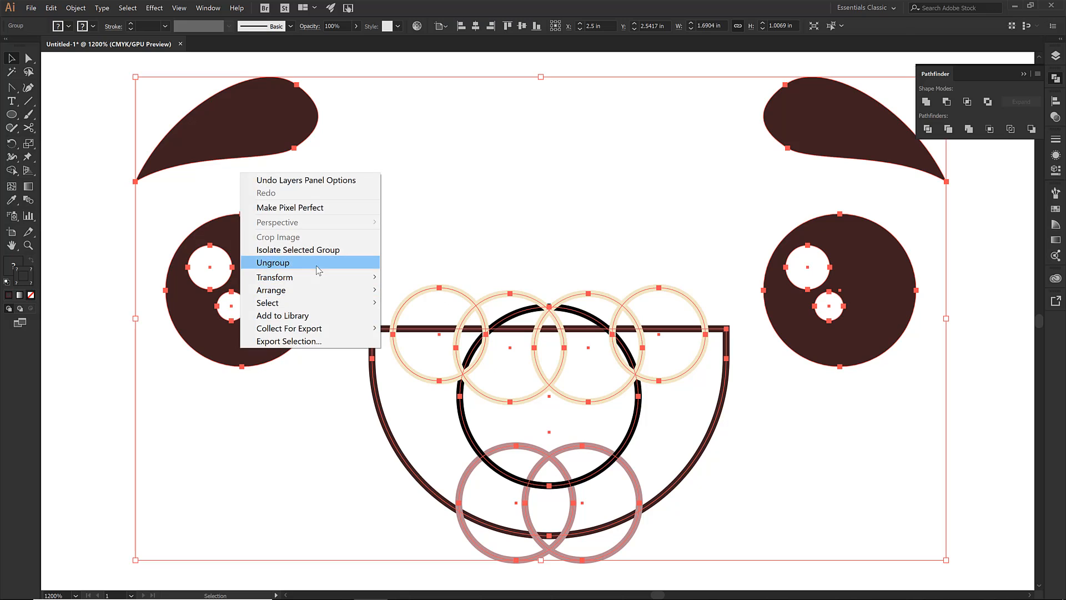
{"action": "left_click", "coordinate": [273, 263]}
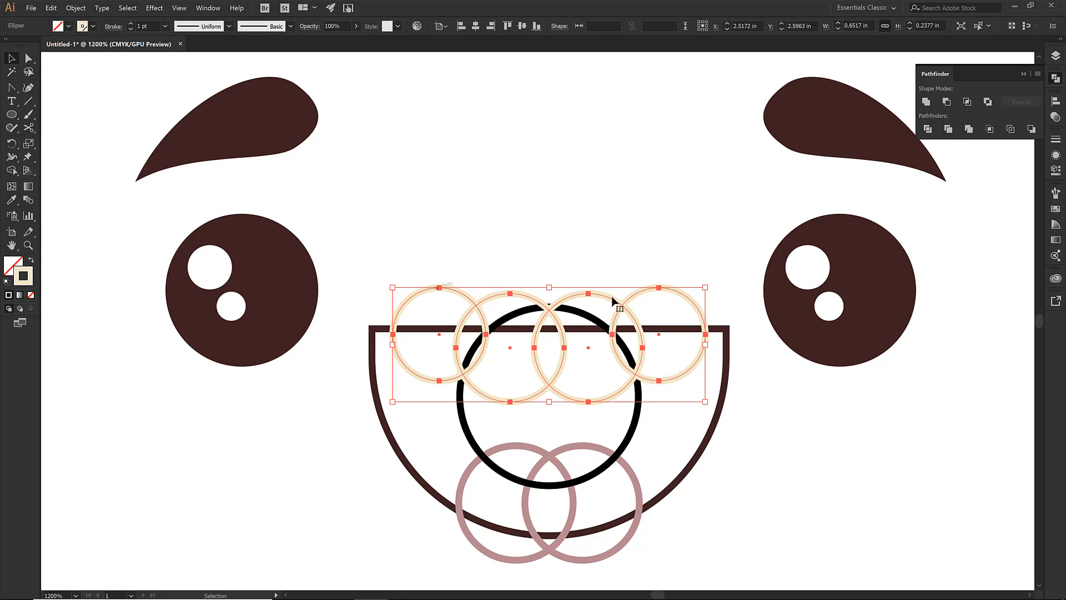
{"action": "mouse_move", "coordinate": [452, 282]}
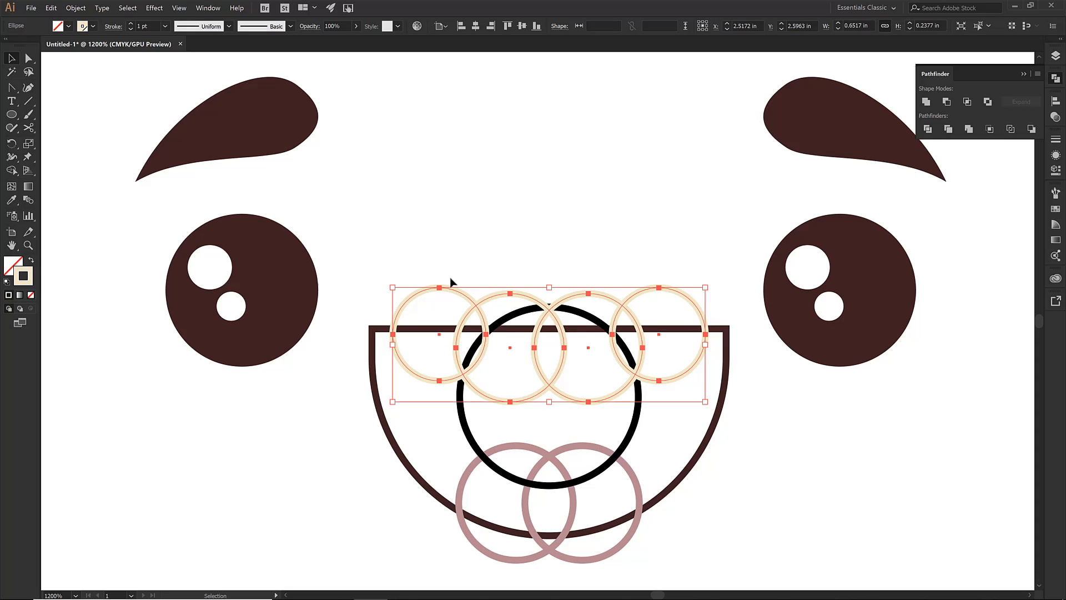
{"action": "mouse_move", "coordinate": [420, 270]}
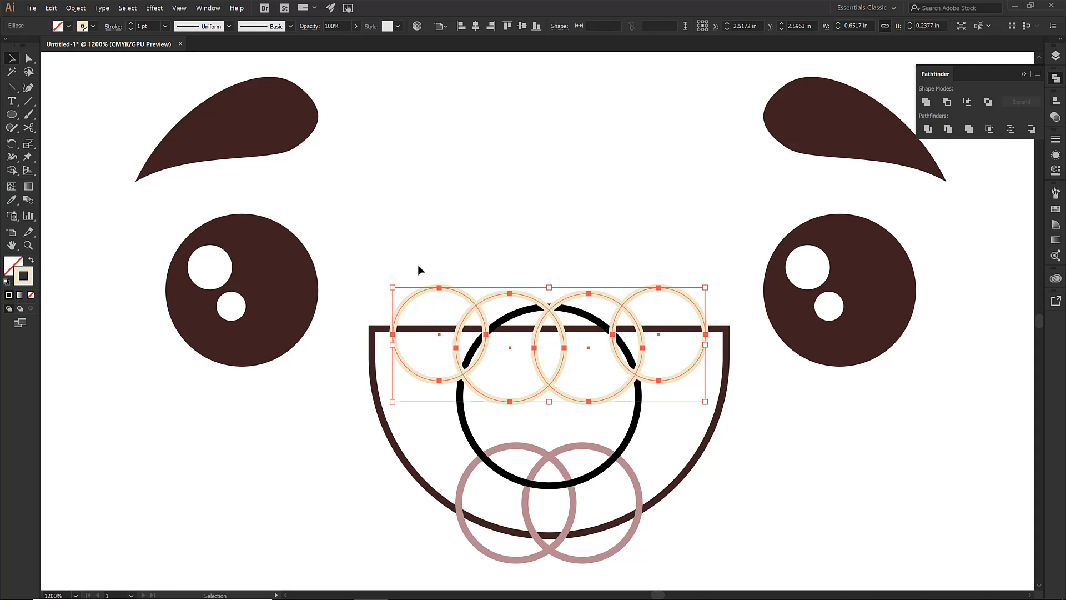
{"action": "mouse_move", "coordinate": [512, 234]}
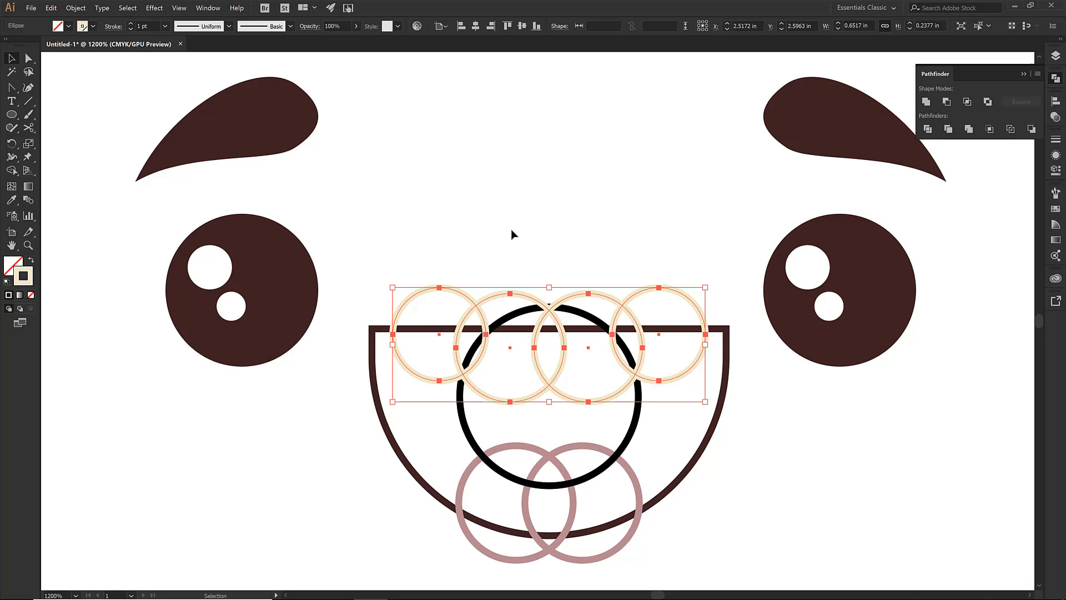
{"action": "mouse_move", "coordinate": [615, 301]}
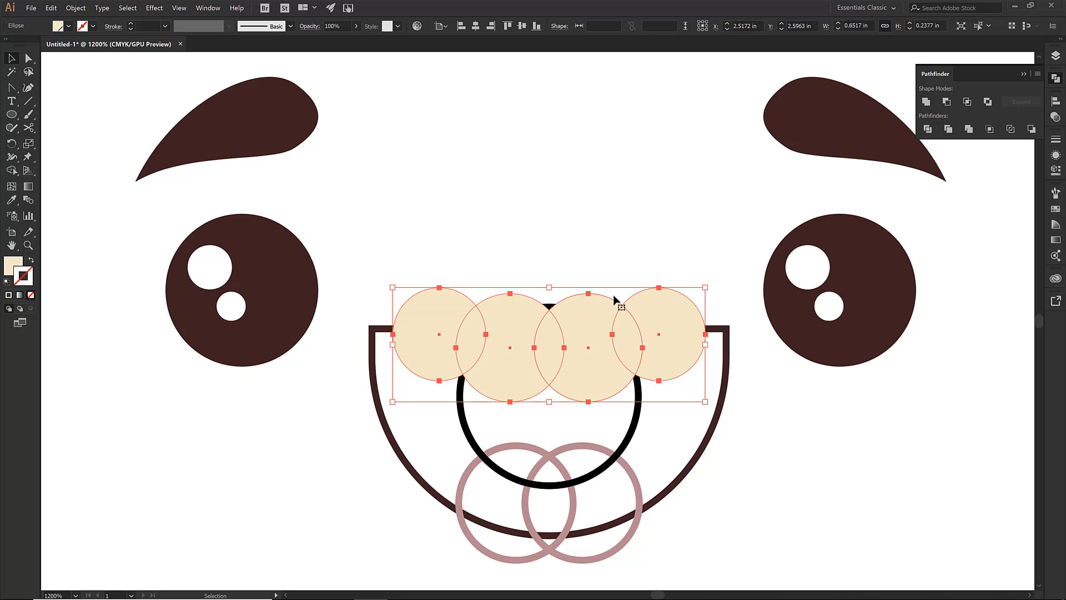
{"action": "mouse_move", "coordinate": [597, 327]}
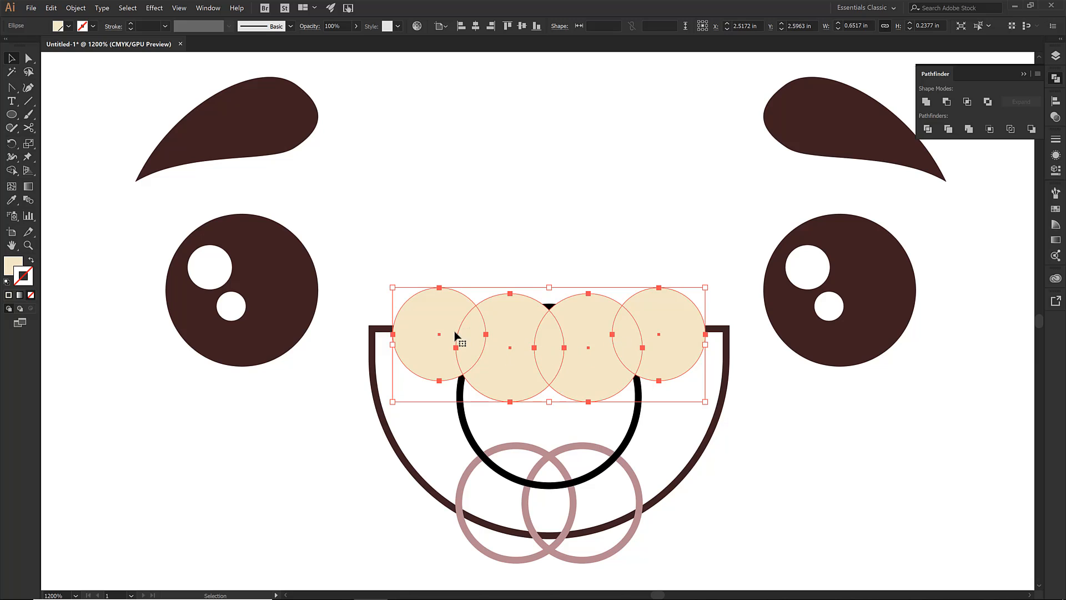
{"action": "mouse_move", "coordinate": [607, 346]}
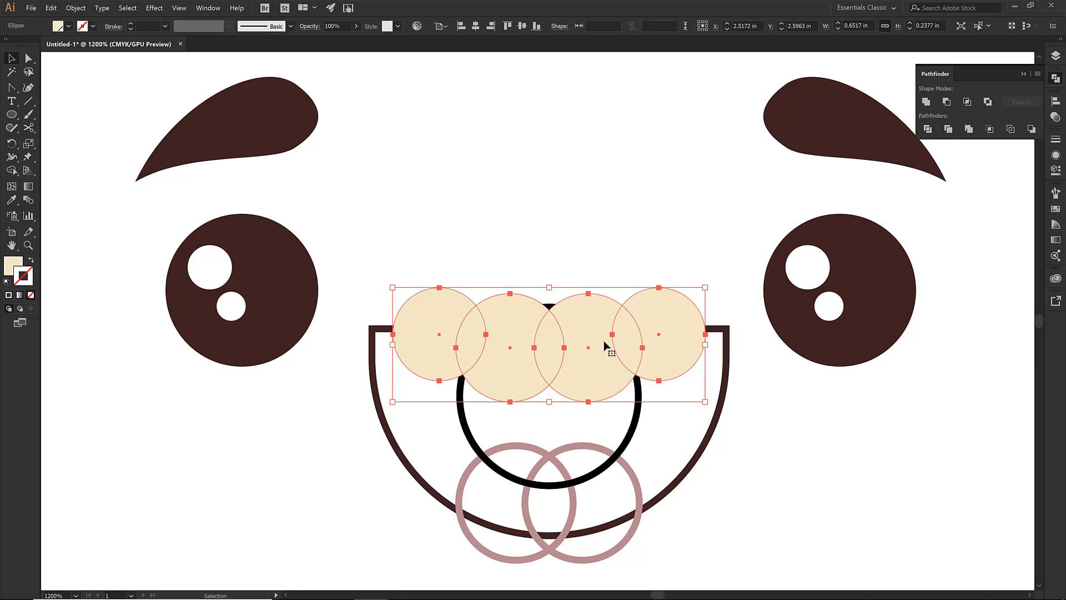
{"action": "mouse_move", "coordinate": [926, 101]}
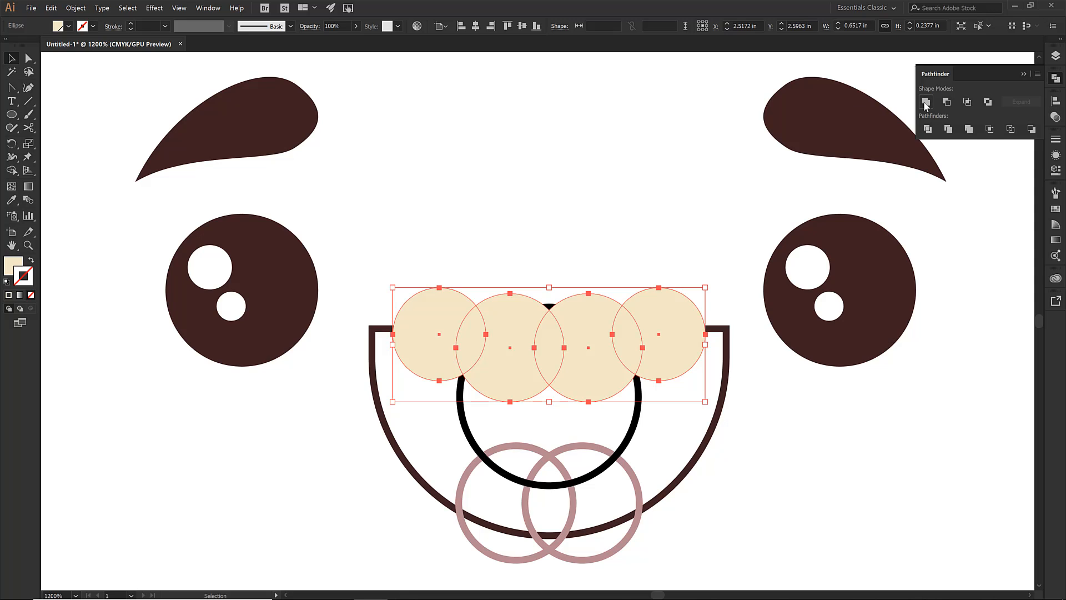
{"action": "left_click", "coordinate": [927, 101]}
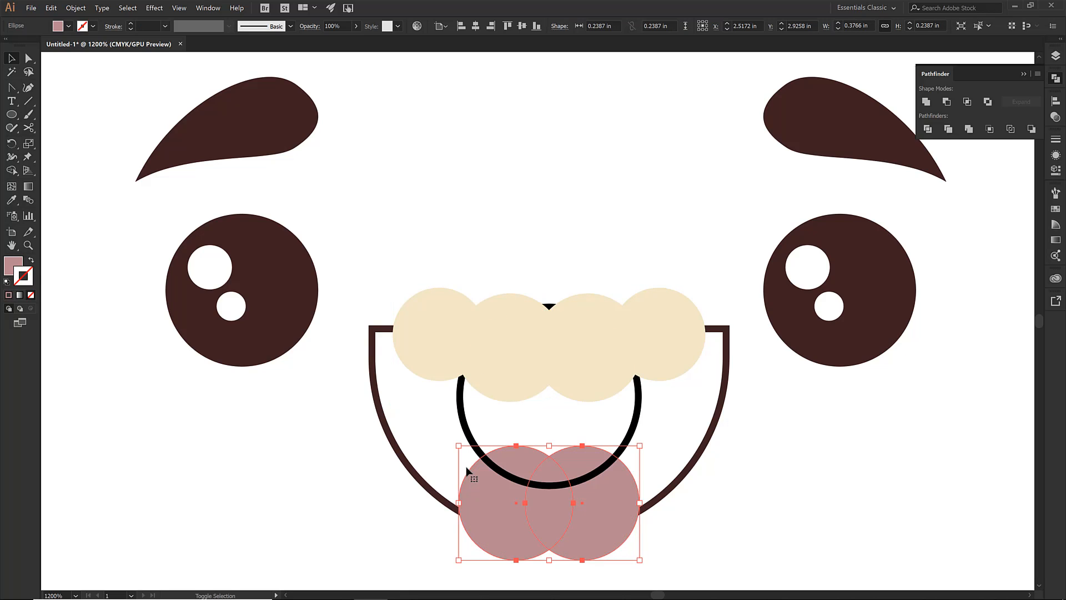
{"action": "mouse_move", "coordinate": [85, 285]}
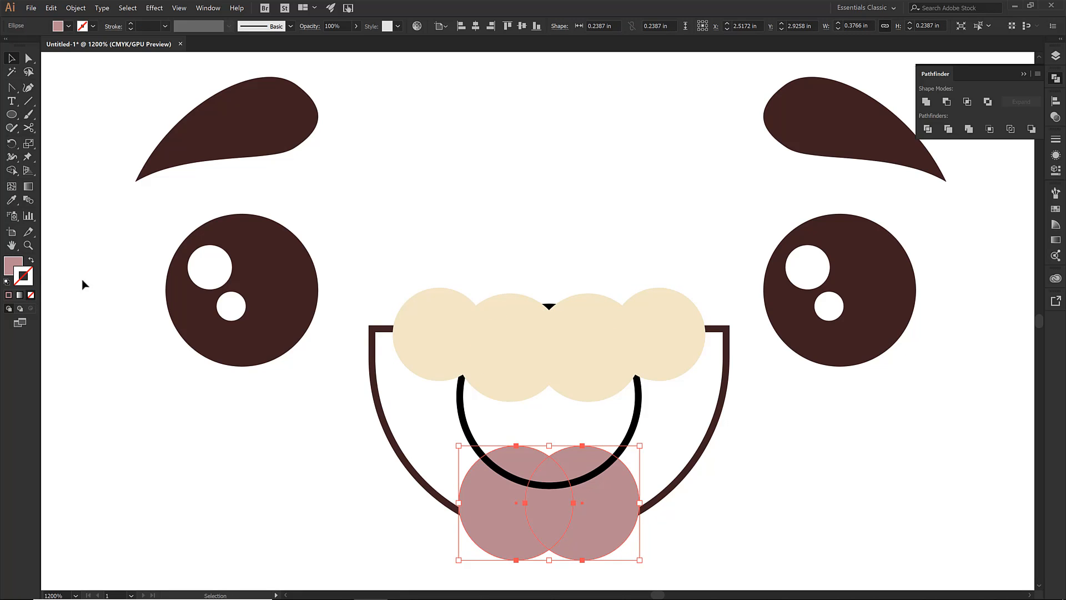
{"action": "mouse_move", "coordinate": [30, 261]}
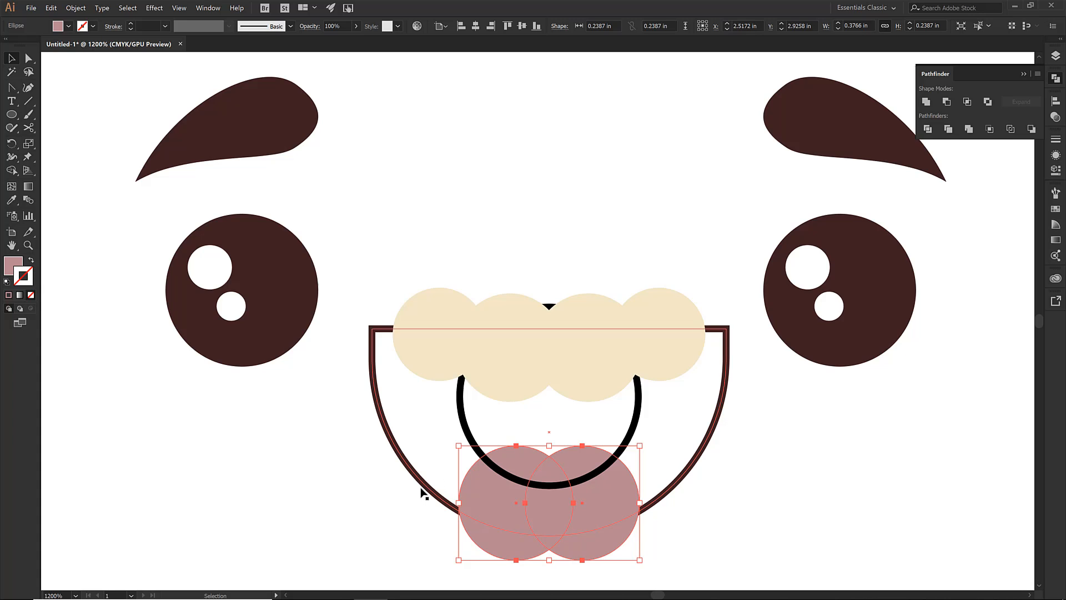
{"action": "mouse_move", "coordinate": [264, 441]}
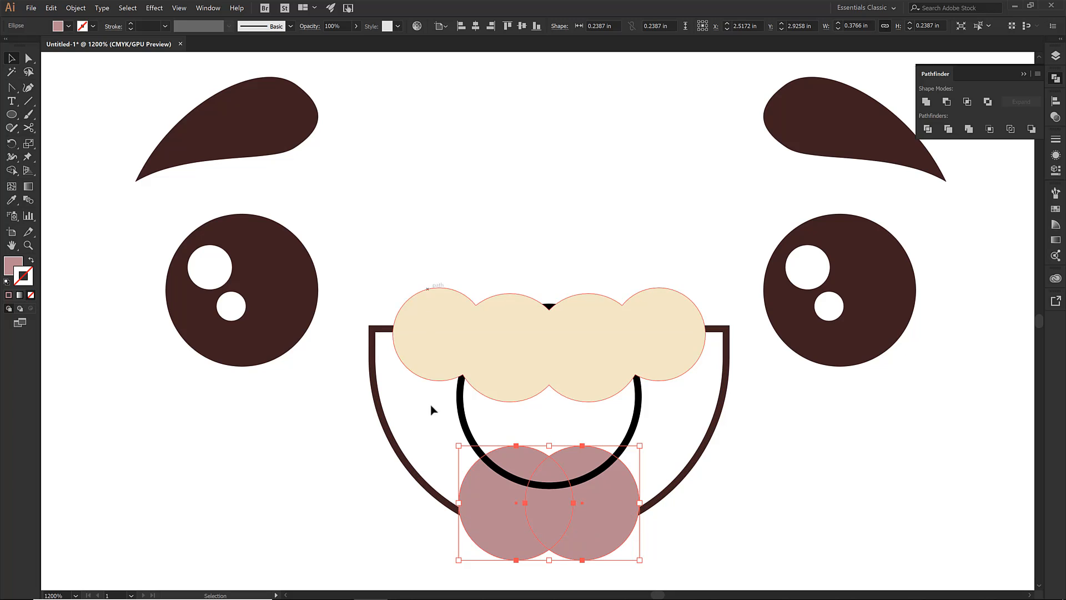
- Bring the pink tongue circles to the front with Arrange > Bring to Front
{"action": "right_click", "coordinate": [483, 495]}
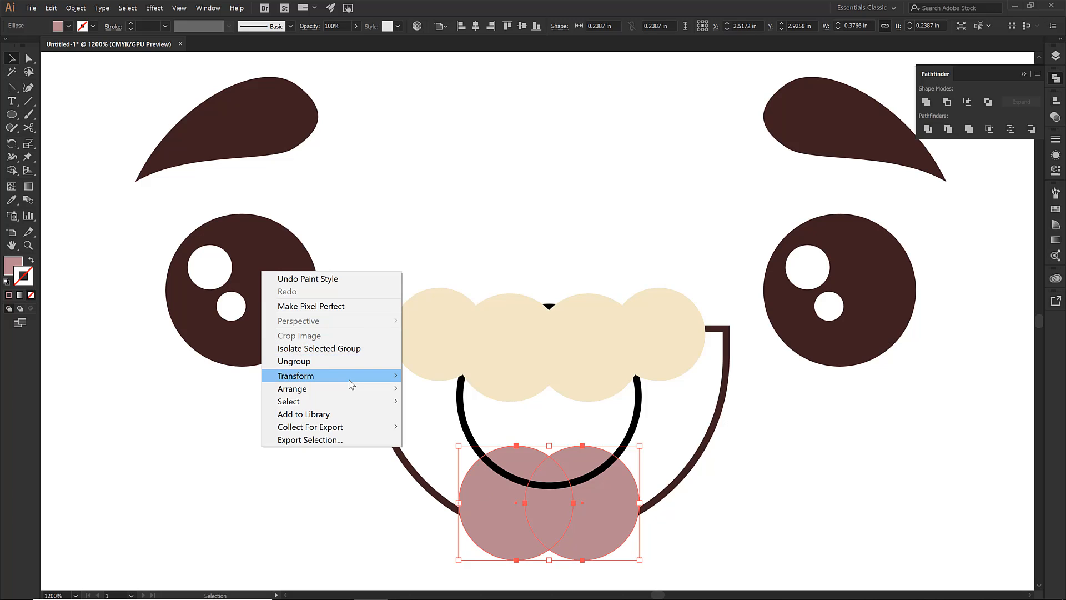
{"action": "mouse_move", "coordinate": [293, 388]}
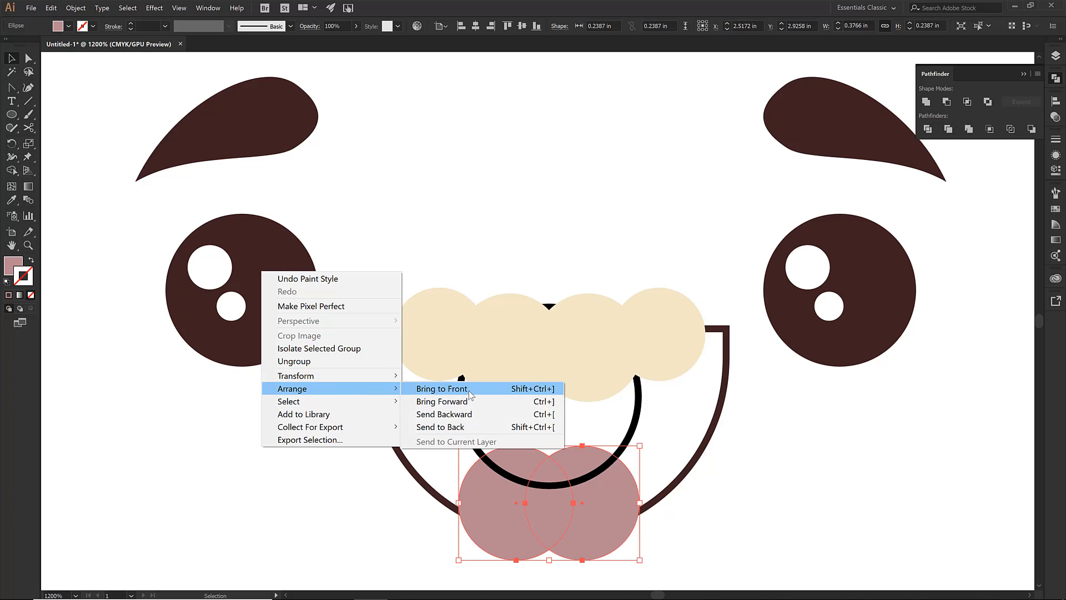
{"action": "left_click", "coordinate": [441, 388]}
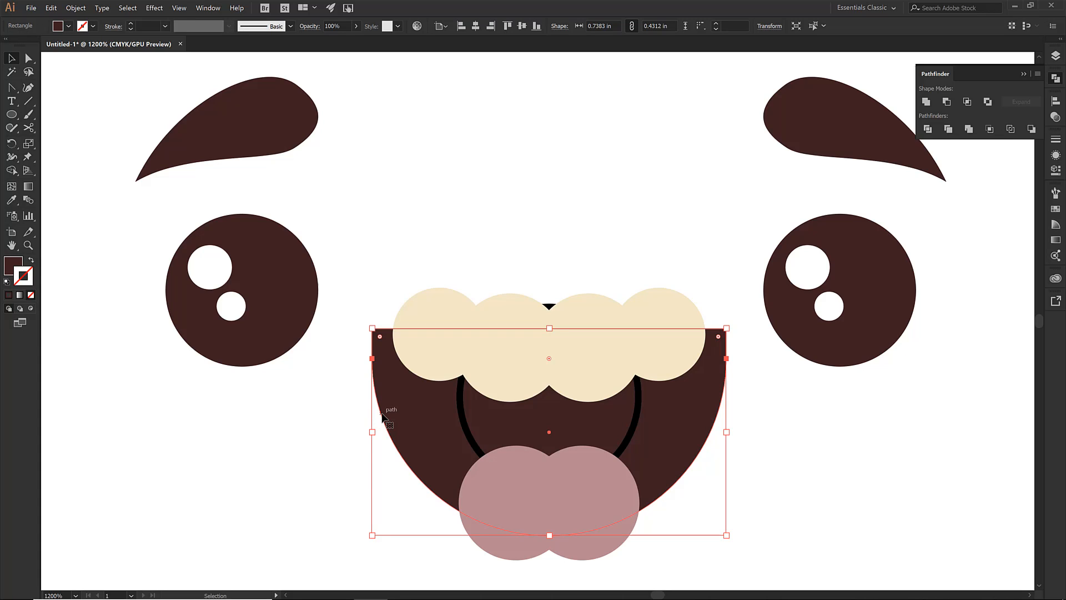
{"action": "mouse_move", "coordinate": [387, 324]}
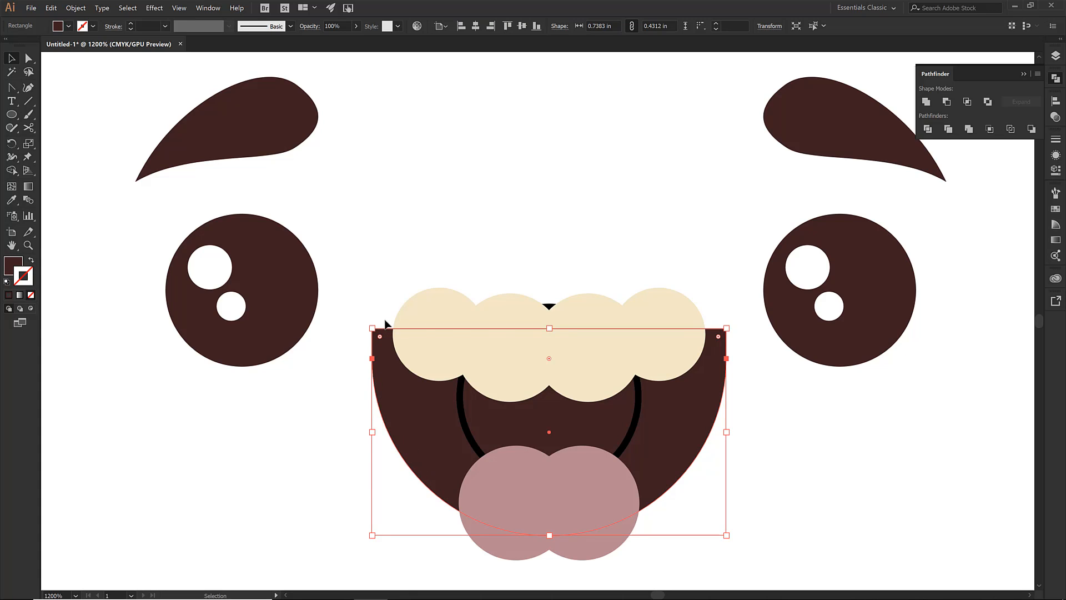
{"action": "mouse_move", "coordinate": [536, 281]}
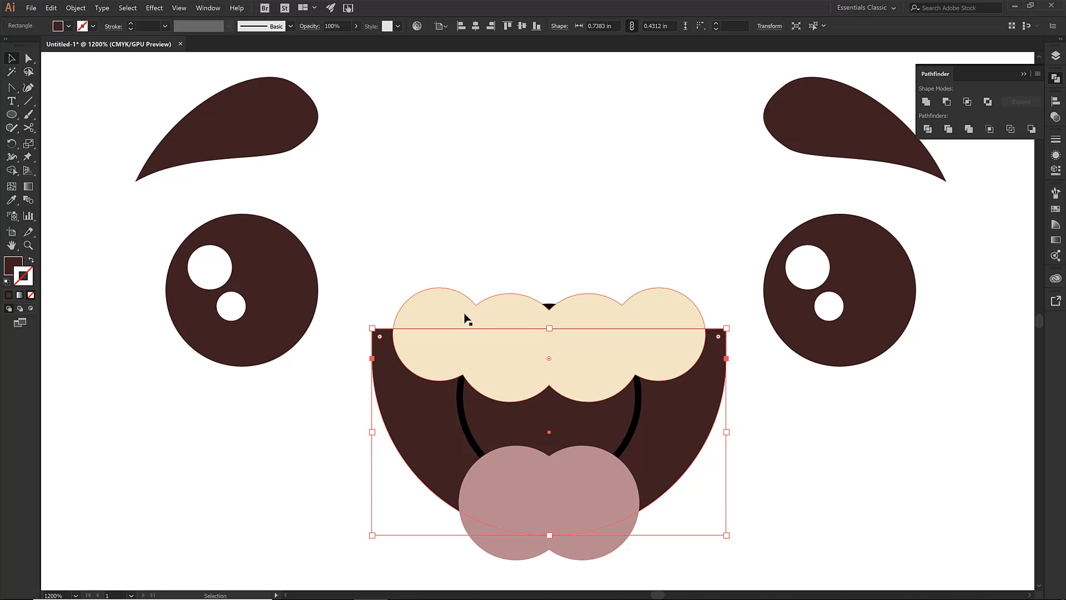
{"action": "mouse_move", "coordinate": [481, 367]}
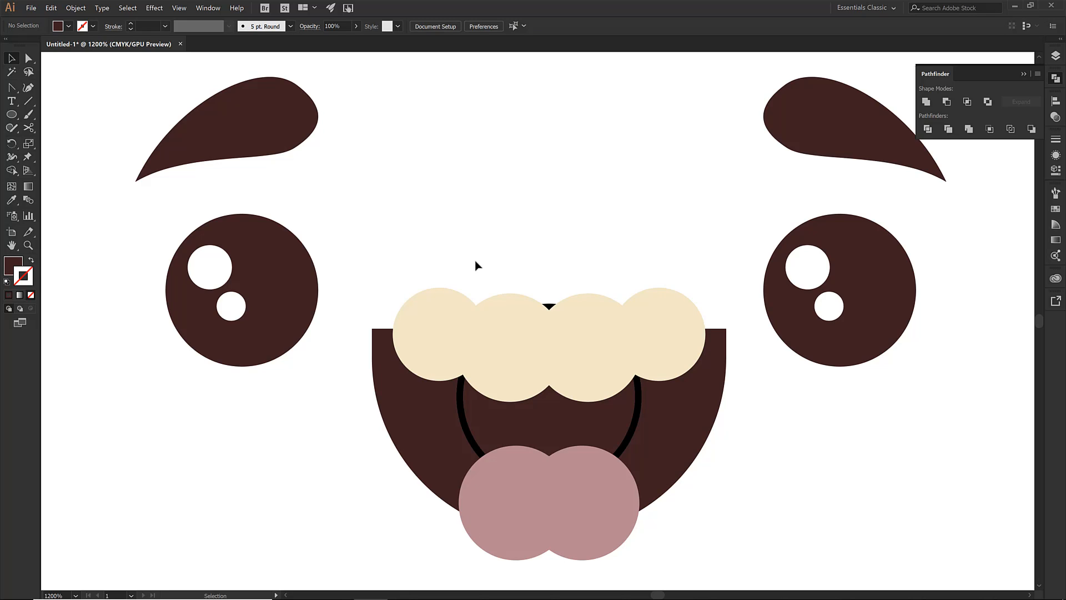
{"action": "mouse_move", "coordinate": [478, 266]}
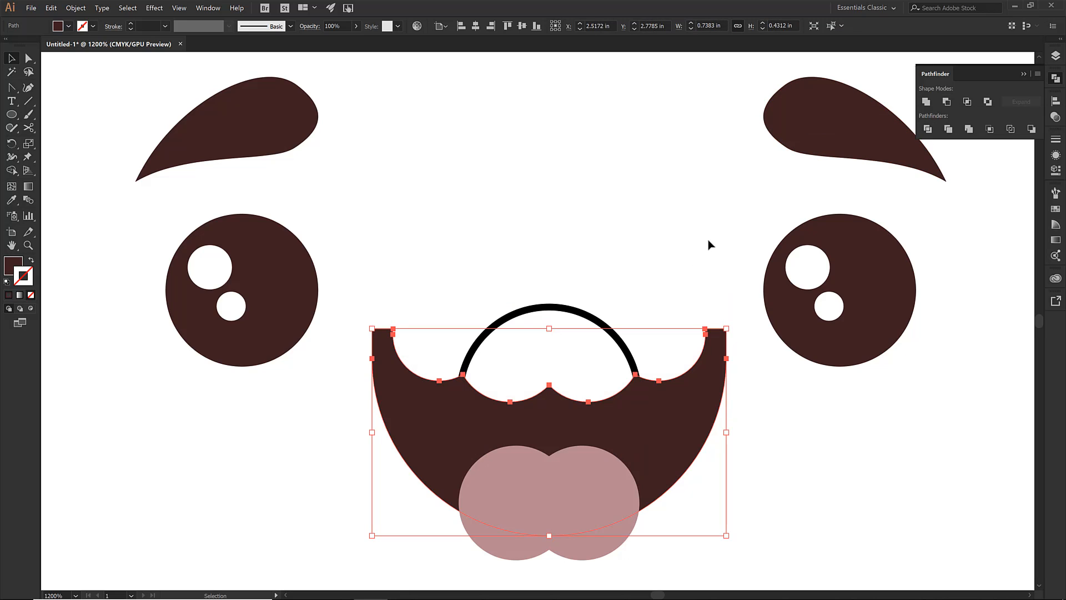
{"action": "mouse_move", "coordinate": [673, 273]}
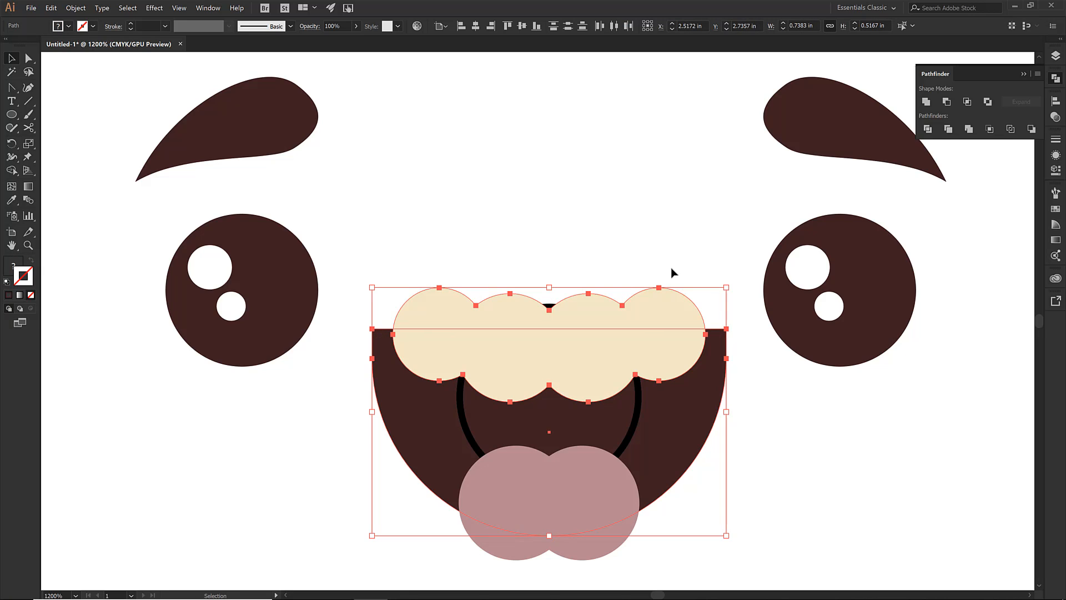
{"action": "left_click", "coordinate": [678, 252]}
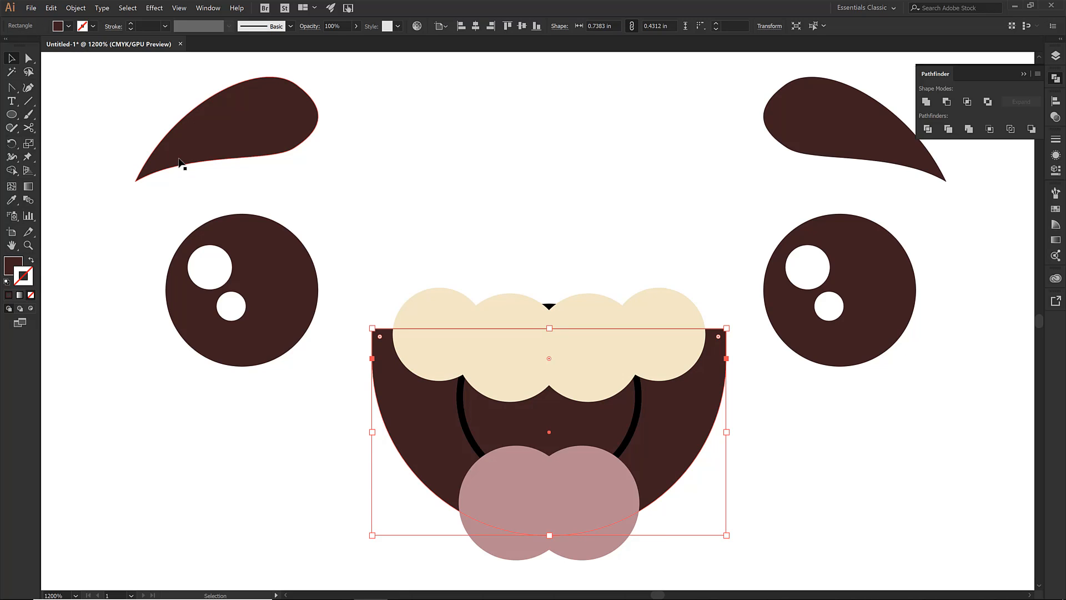
{"action": "left_click", "coordinate": [966, 102]}
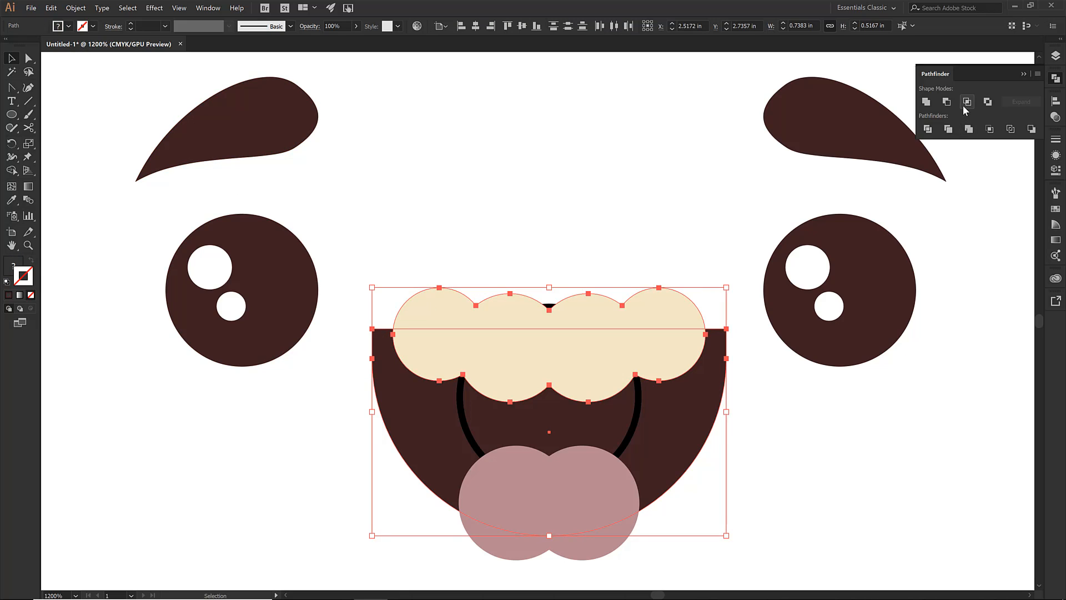
{"action": "mouse_move", "coordinate": [967, 102]}
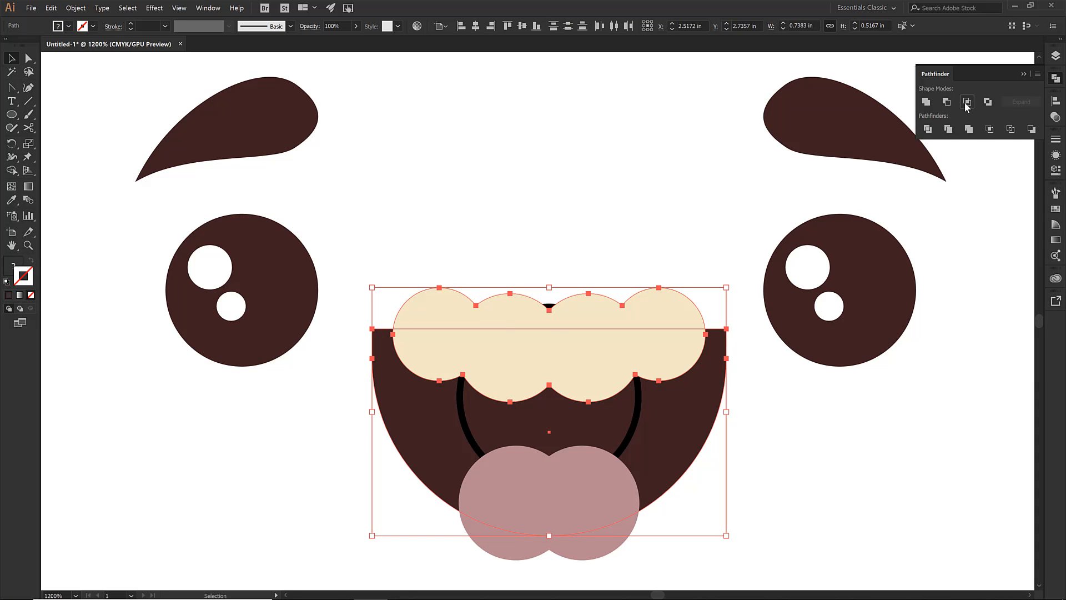
{"action": "left_click", "coordinate": [966, 101]}
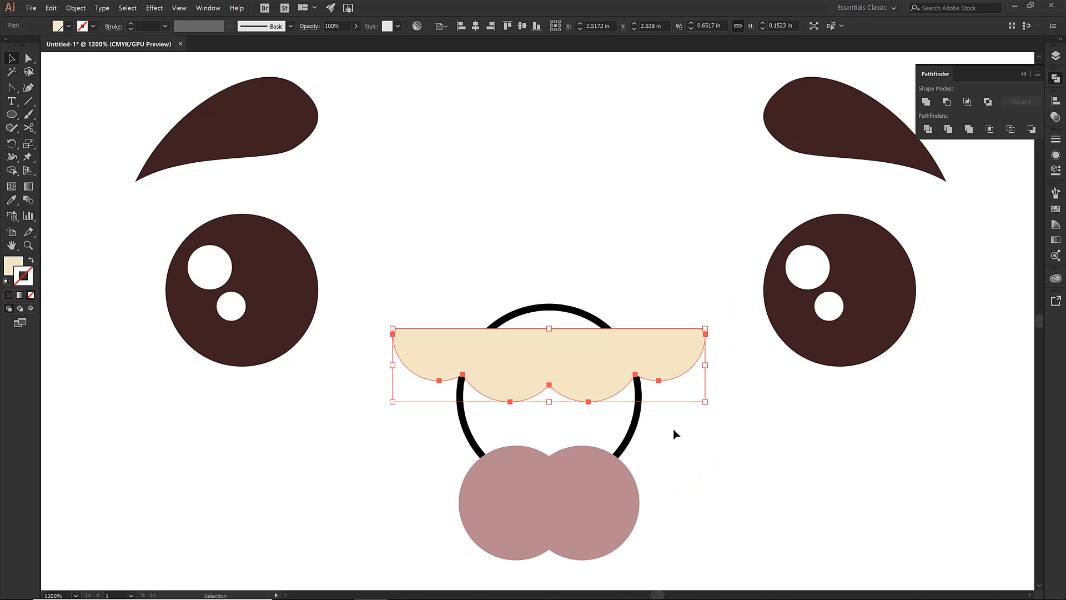
{"action": "mouse_move", "coordinate": [396, 454]}
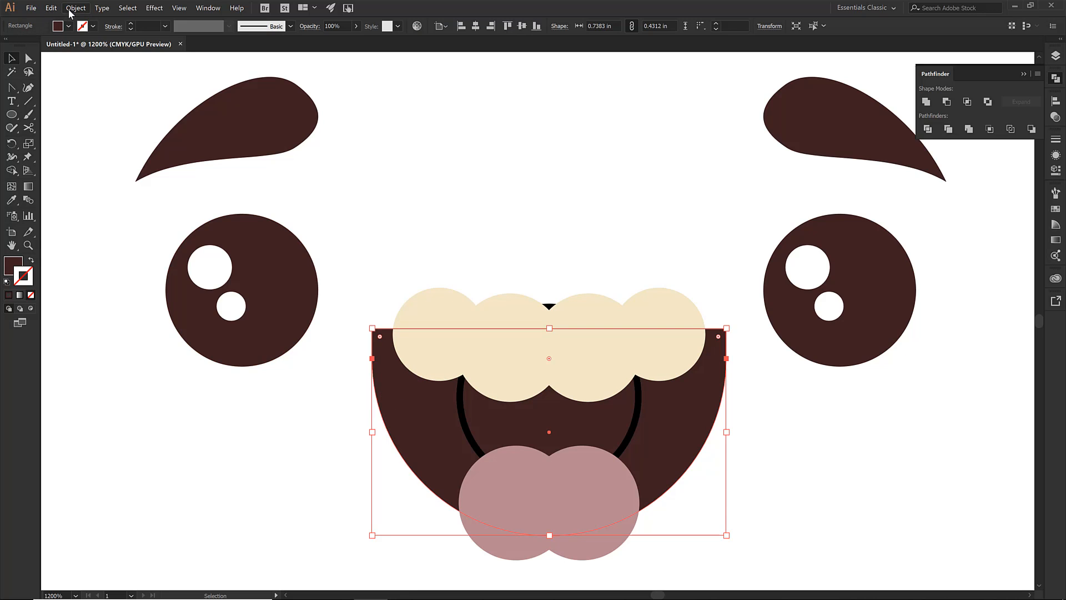
- Paste a green copy of the mouth in back, align it, and intersect it with the teeth
{"action": "left_click", "coordinate": [51, 7]}
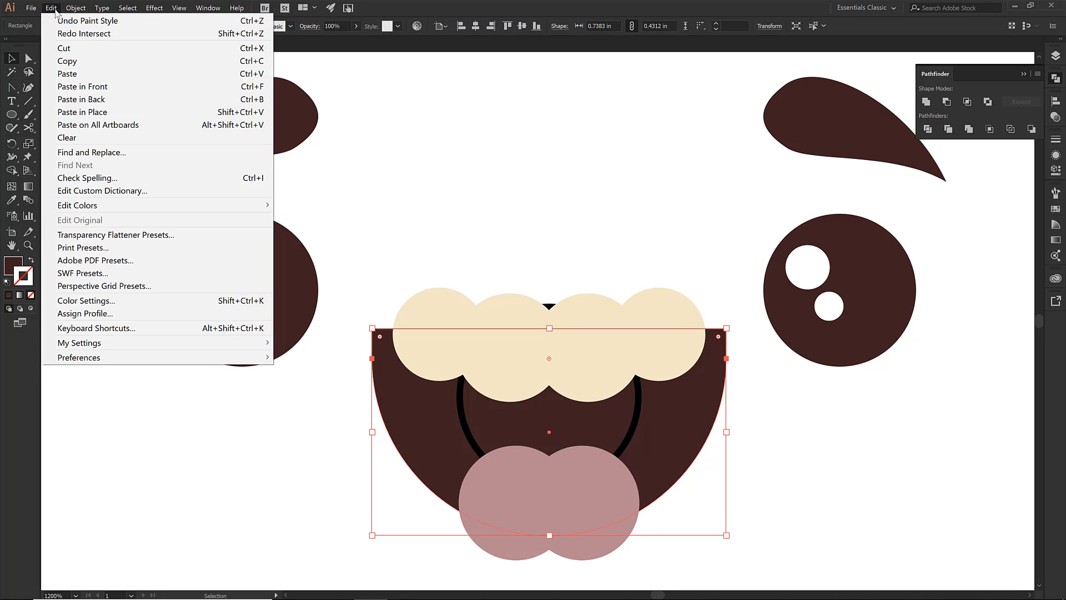
{"action": "mouse_move", "coordinate": [81, 99]}
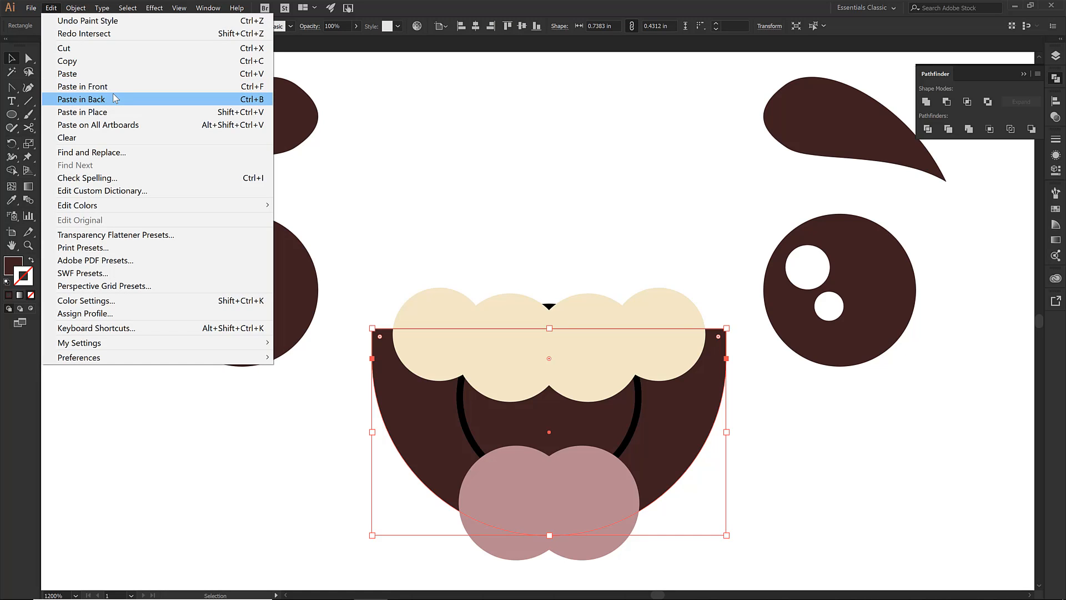
{"action": "mouse_move", "coordinate": [102, 111]}
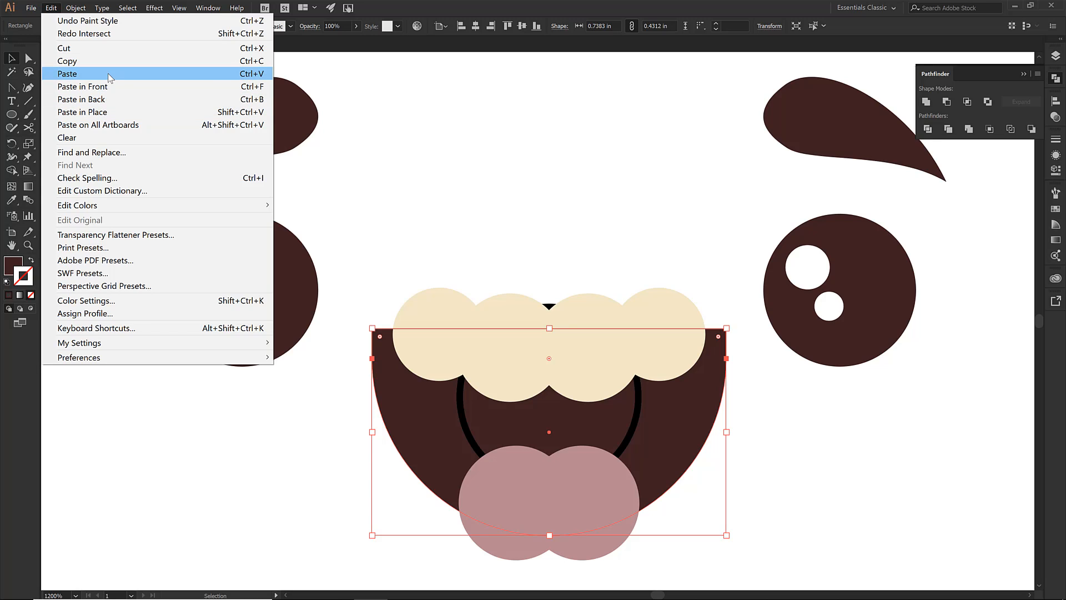
{"action": "left_click", "coordinate": [67, 73]}
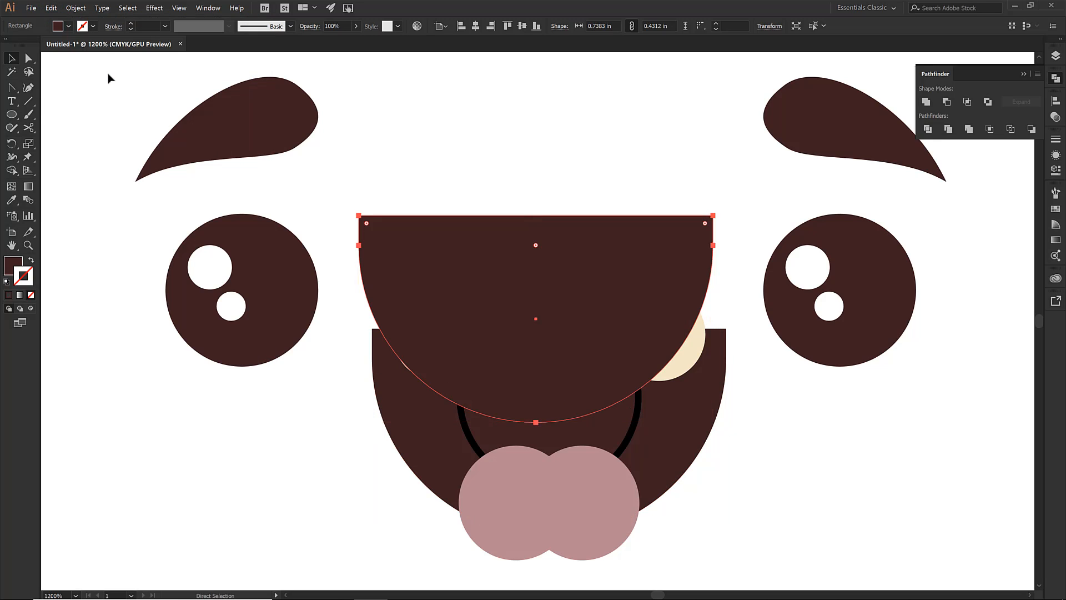
{"action": "left_click", "coordinate": [50, 7]}
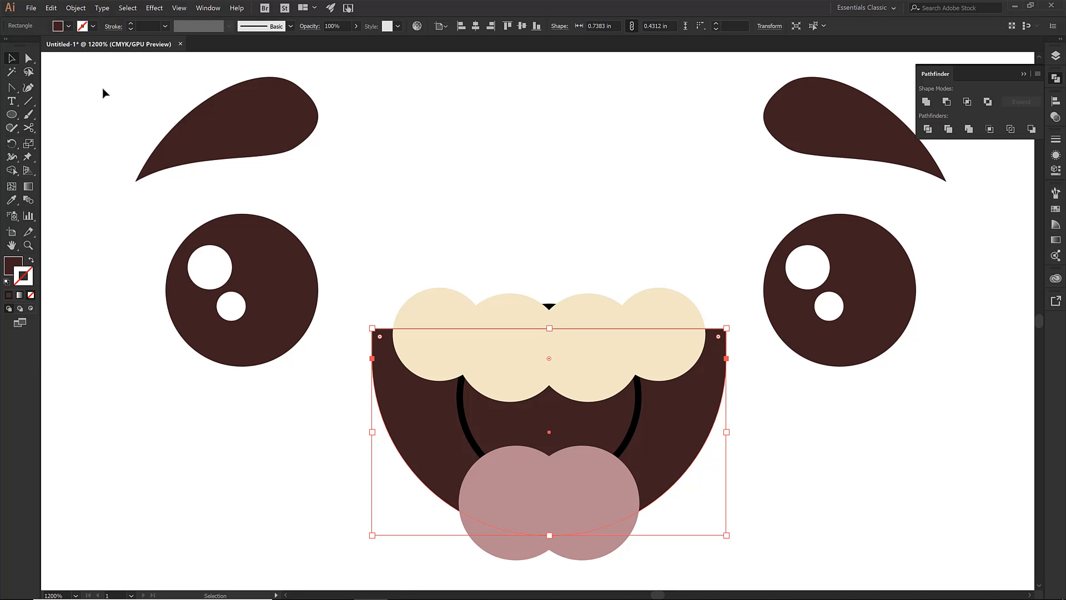
{"action": "mouse_move", "coordinate": [136, 66]}
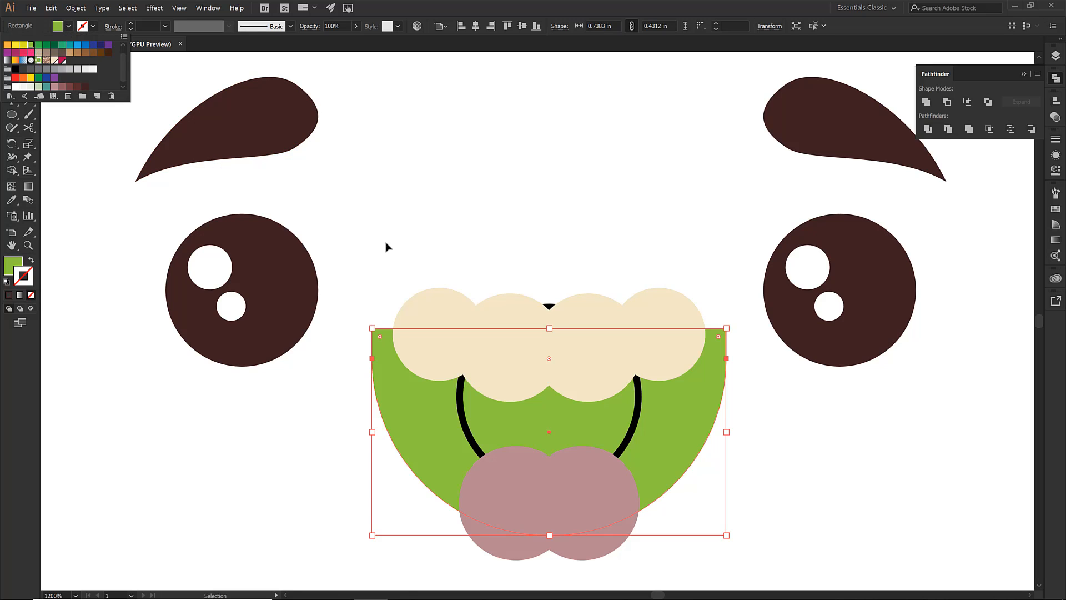
{"action": "mouse_move", "coordinate": [495, 303]}
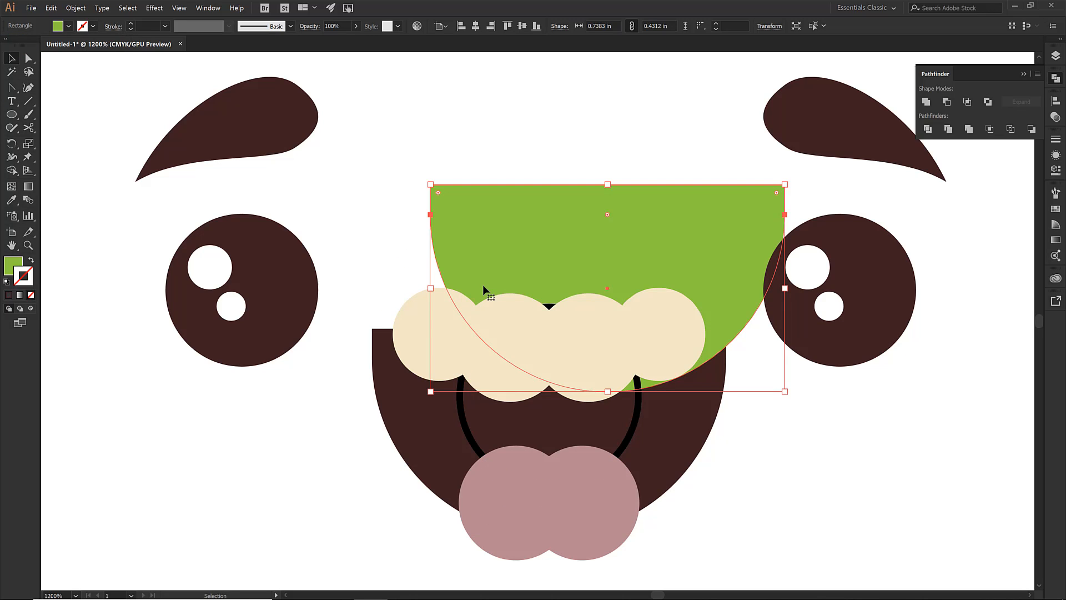
{"action": "mouse_move", "coordinate": [554, 231]}
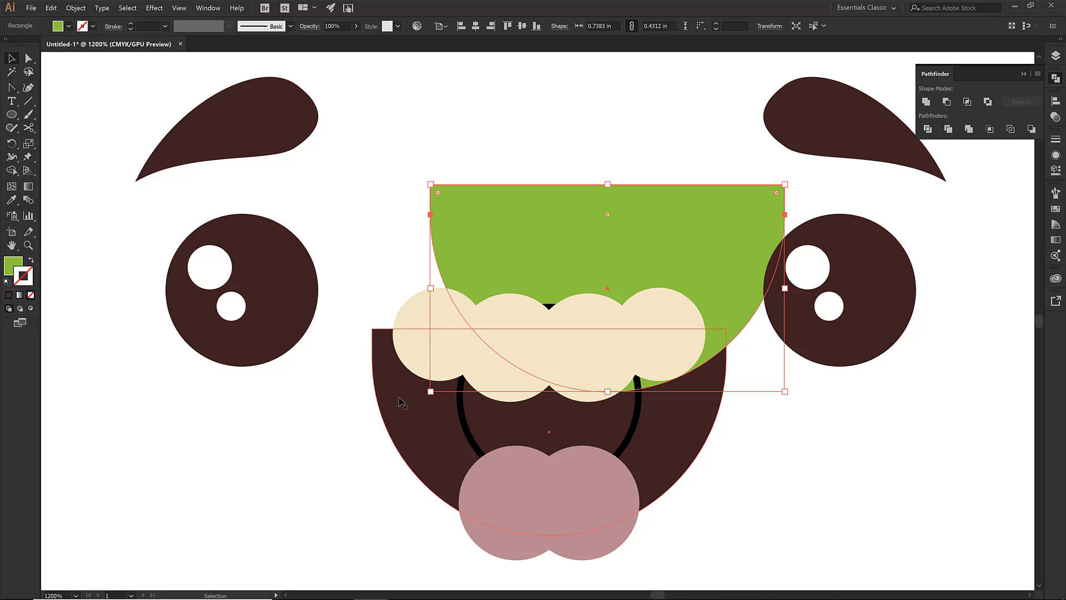
{"action": "left_click_drag", "start_coordinate": [606, 288], "coordinate": [549, 432]}
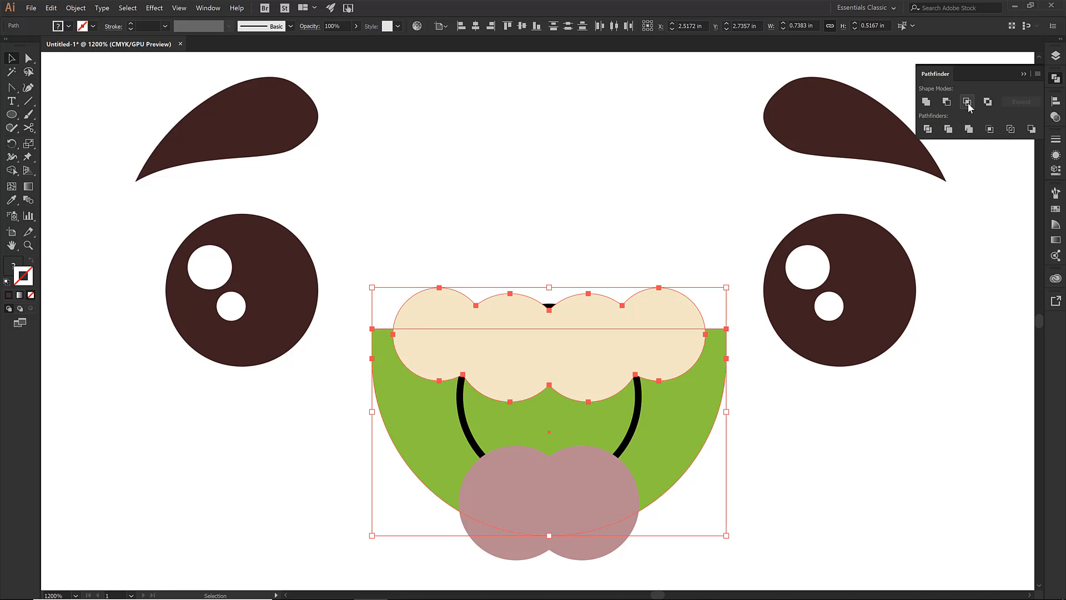
{"action": "left_click", "coordinate": [967, 101]}
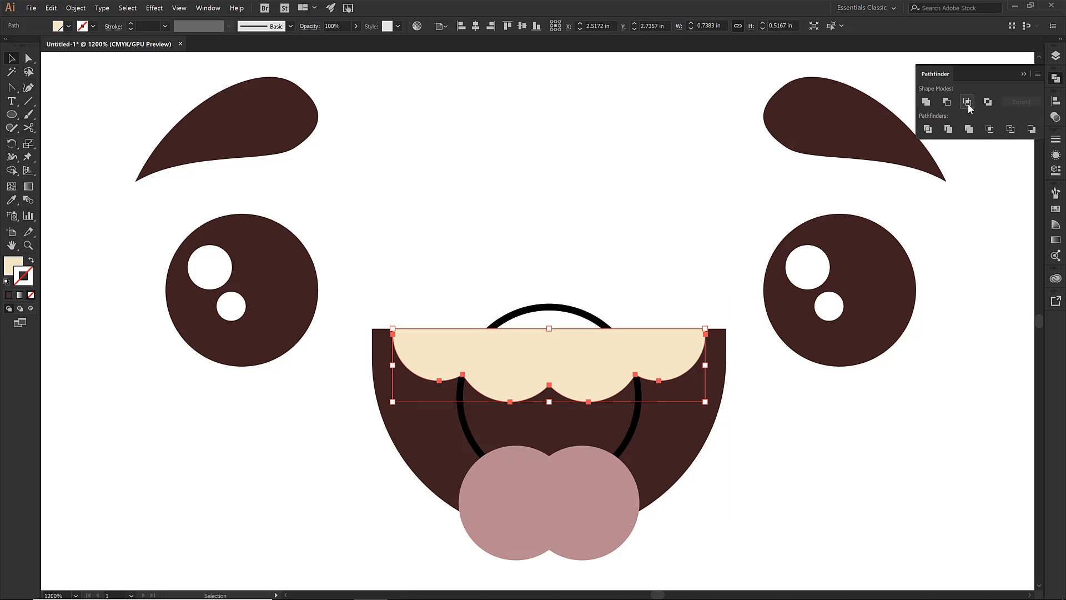
- Apply Pathfinder Intersect again and select the shape at the bottom of the mouth
{"action": "left_click", "coordinate": [967, 101]}
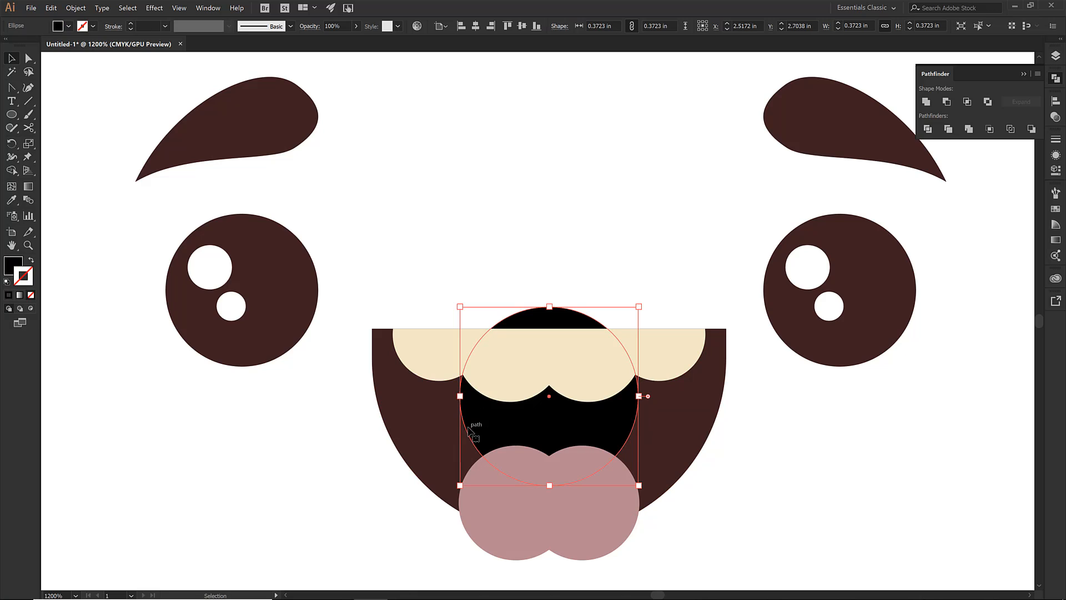
{"action": "left_click", "coordinate": [428, 432]}
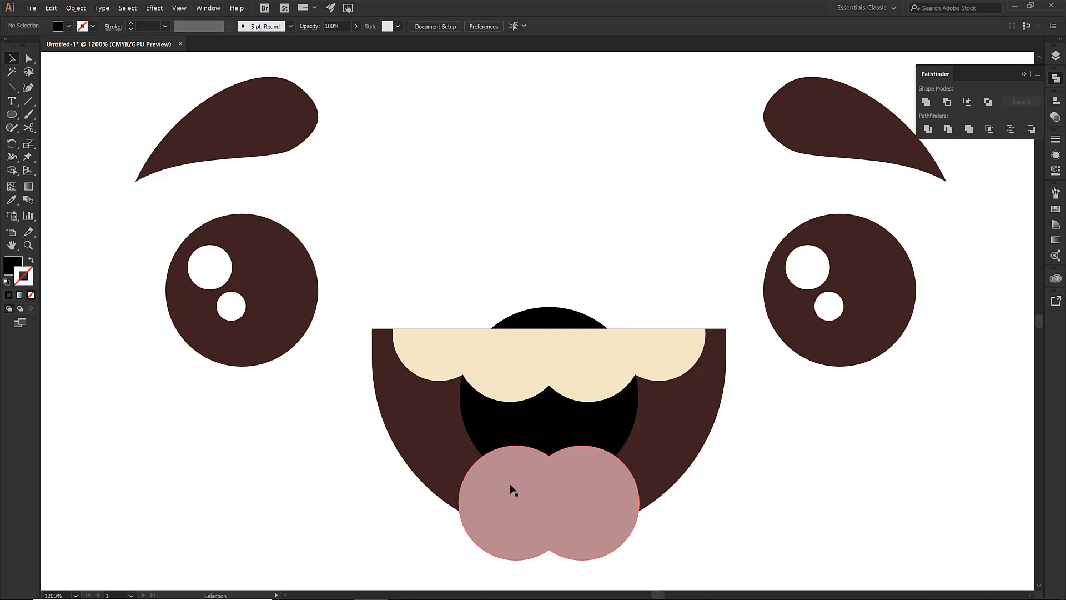
{"action": "mouse_move", "coordinate": [510, 502]}
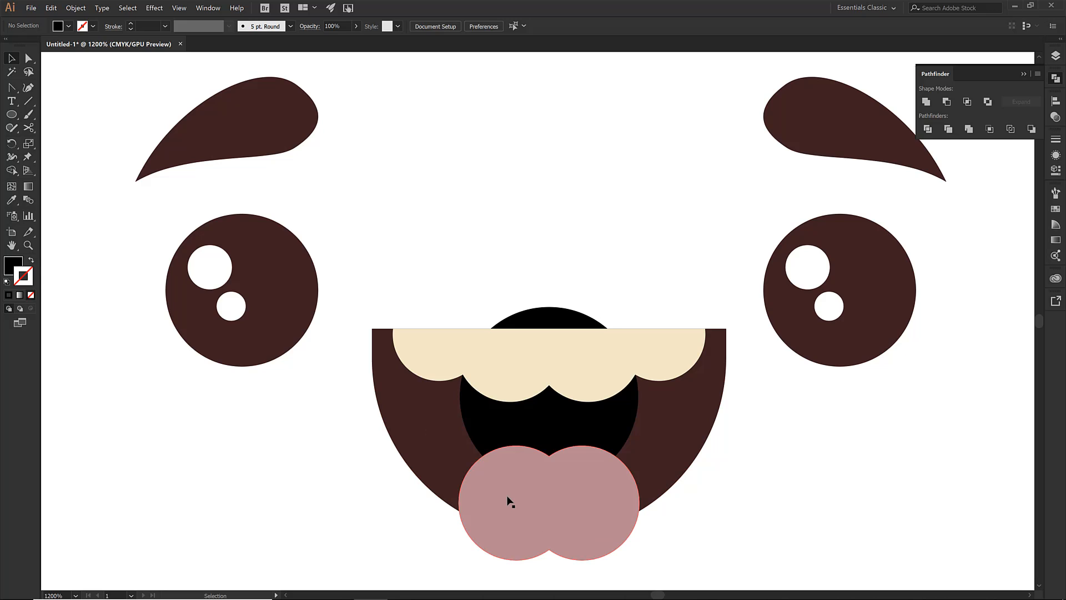
{"action": "mouse_move", "coordinate": [500, 532]}
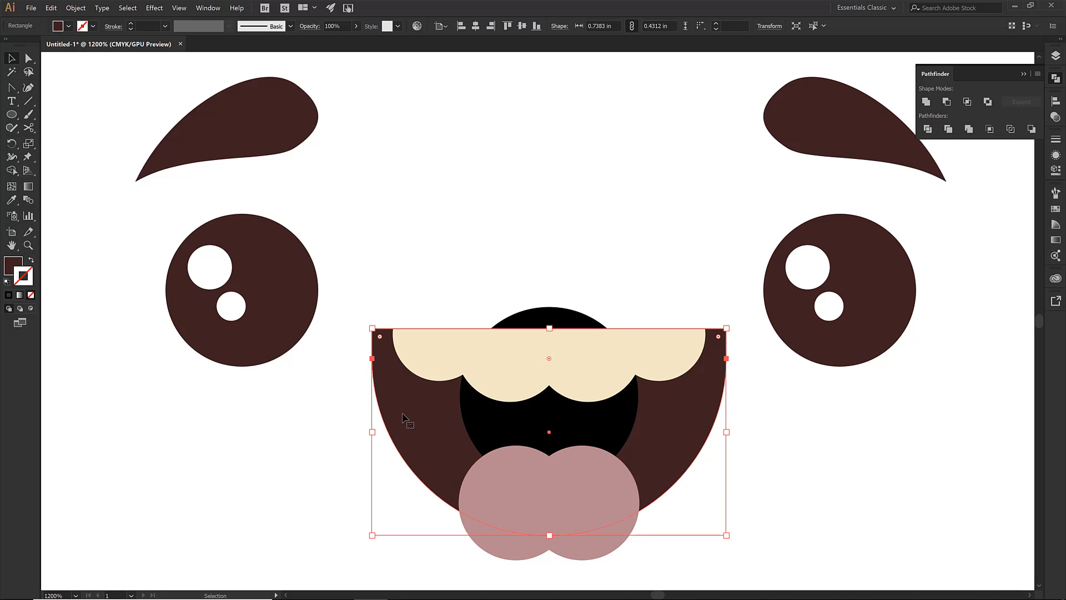
- Paste a green copy of the mouth in front and intersect it with the tongue
{"action": "left_click", "coordinate": [51, 7]}
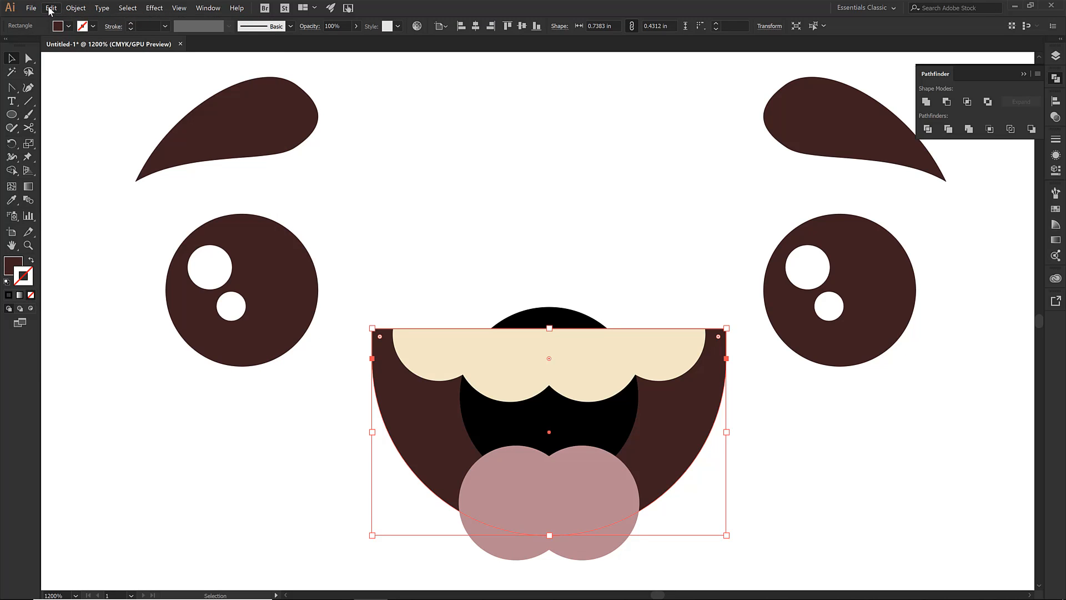
{"action": "left_click", "coordinate": [51, 8]}
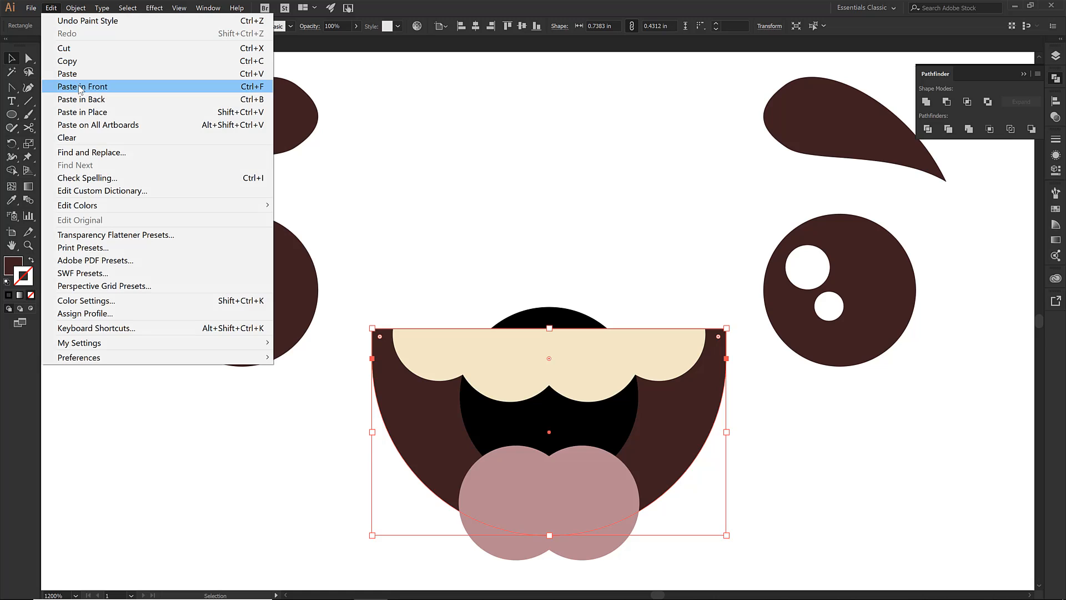
{"action": "left_click", "coordinate": [82, 85]}
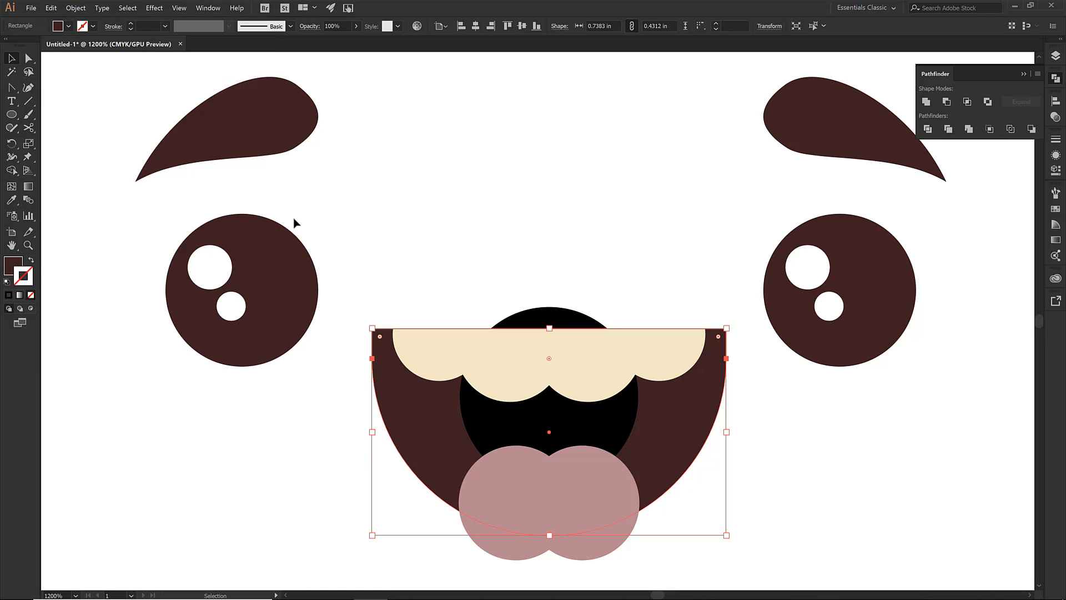
{"action": "left_click", "coordinate": [58, 26]}
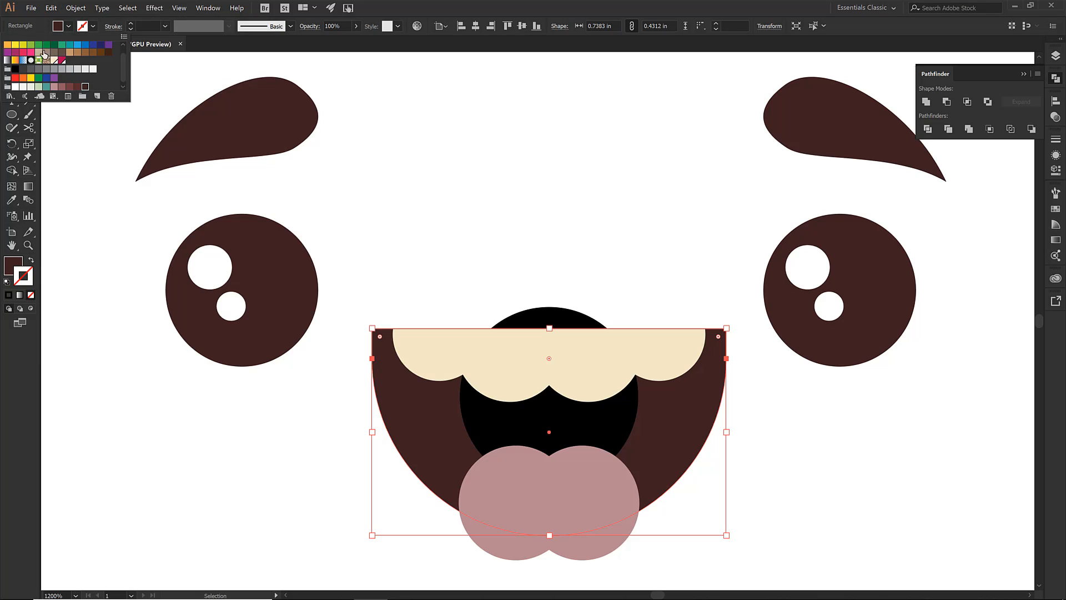
{"action": "left_click", "coordinate": [37, 54]}
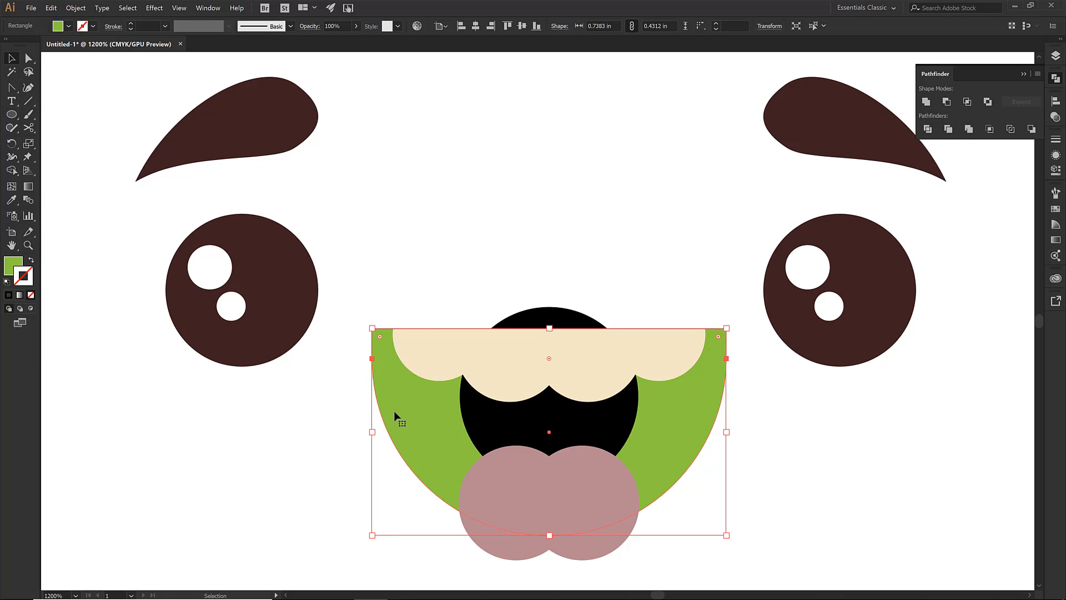
{"action": "mouse_move", "coordinate": [418, 279]}
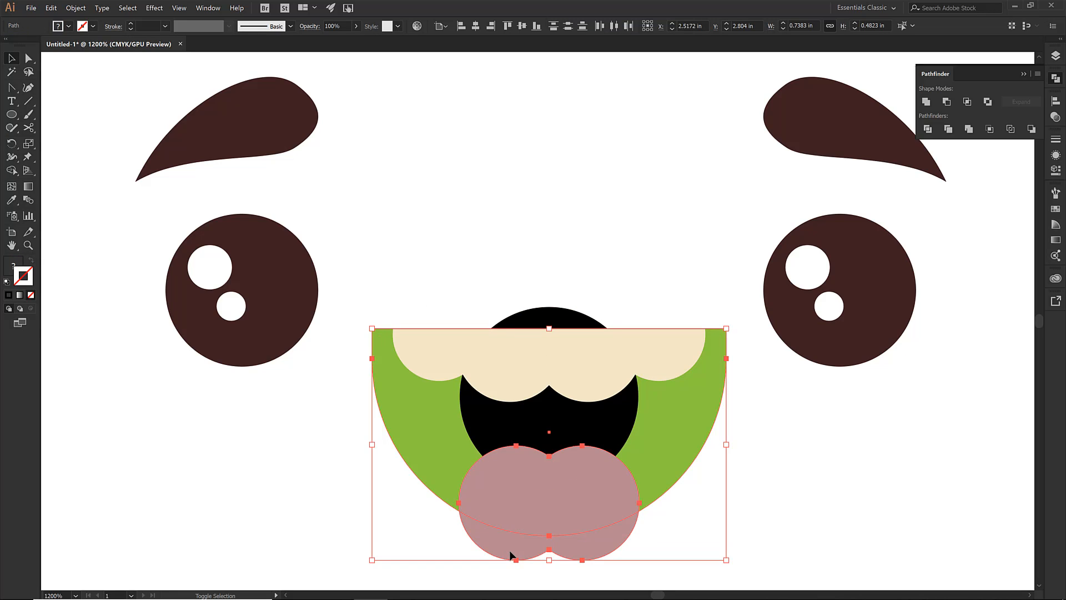
{"action": "mouse_move", "coordinate": [967, 101]}
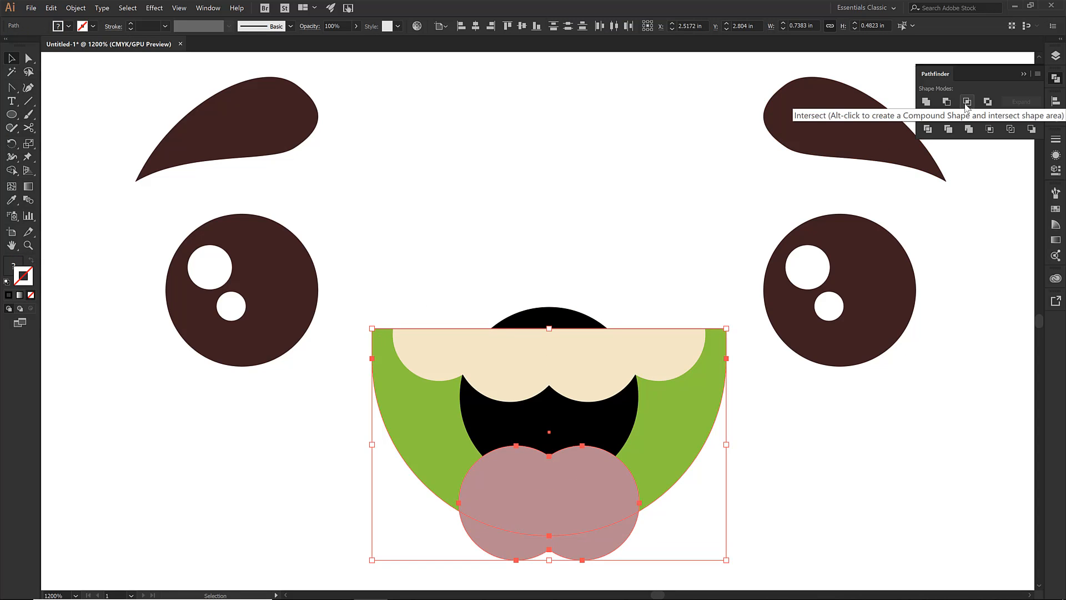
{"action": "left_click", "coordinate": [967, 101]}
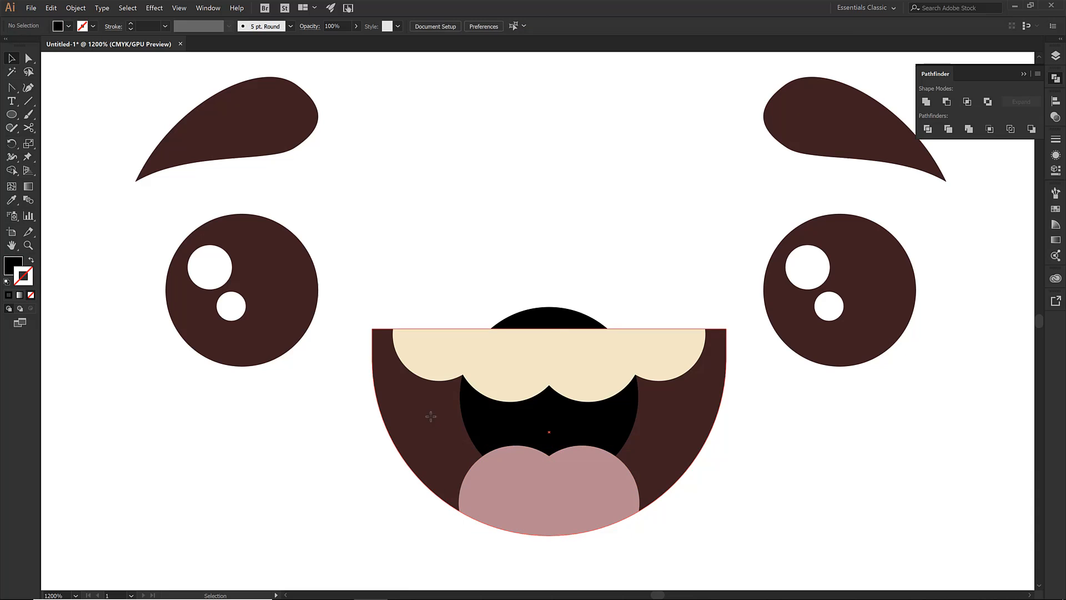
- Select the brown mouth shape and open the Edit menu to copy it
{"action": "left_click", "coordinate": [51, 8]}
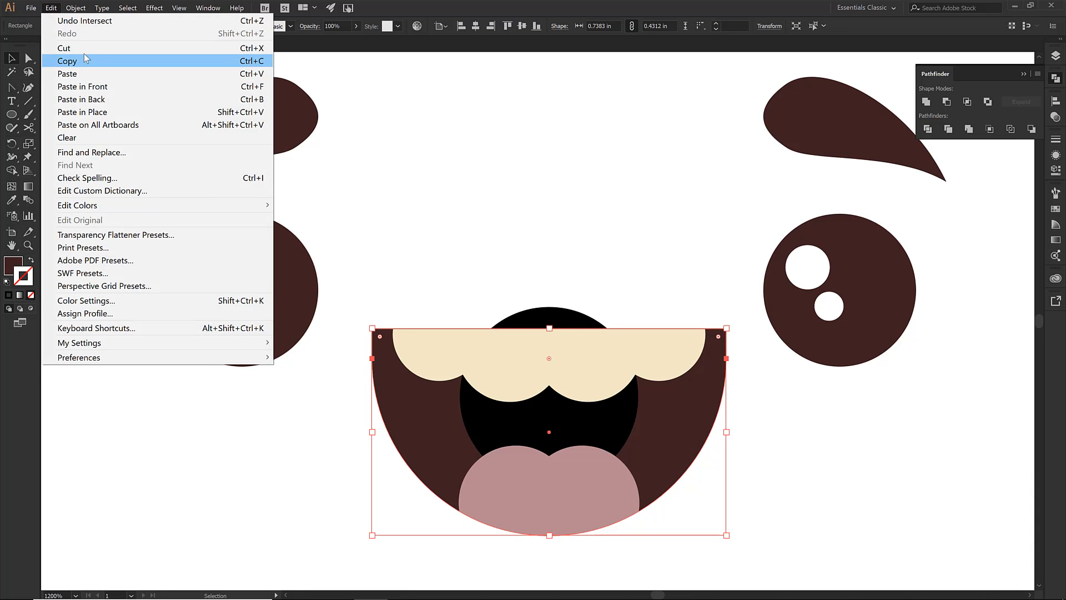
{"action": "mouse_move", "coordinate": [82, 87]}
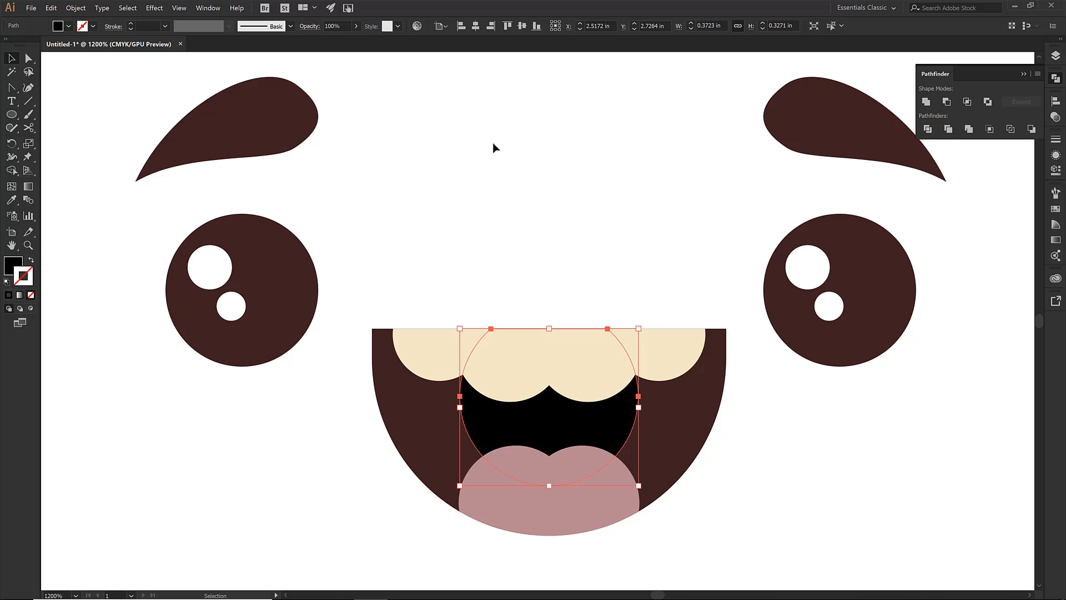
{"action": "mouse_move", "coordinate": [530, 333]}
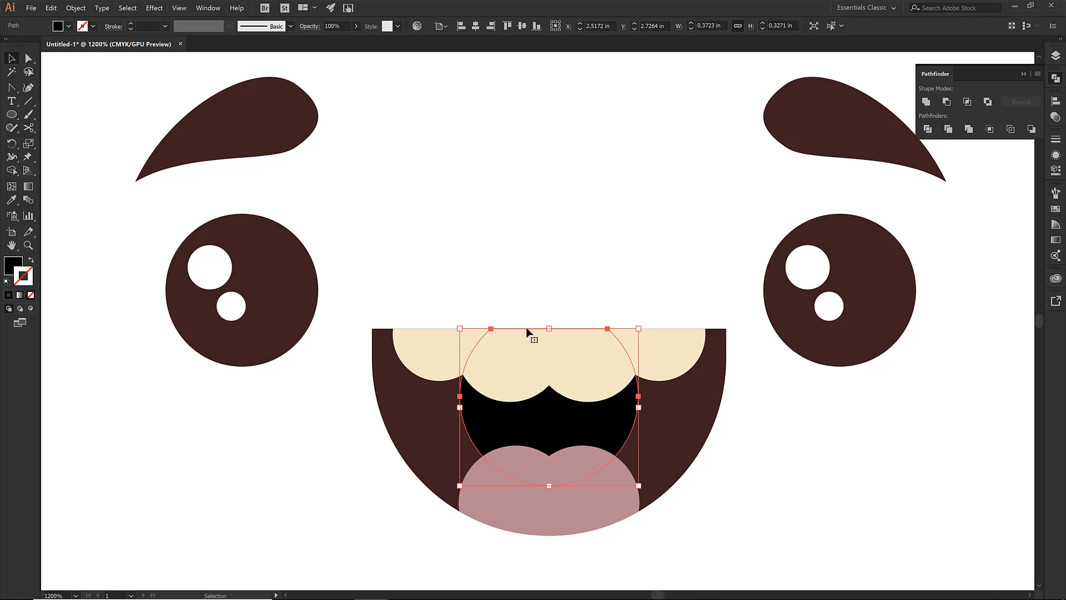
{"action": "mouse_move", "coordinate": [569, 276]}
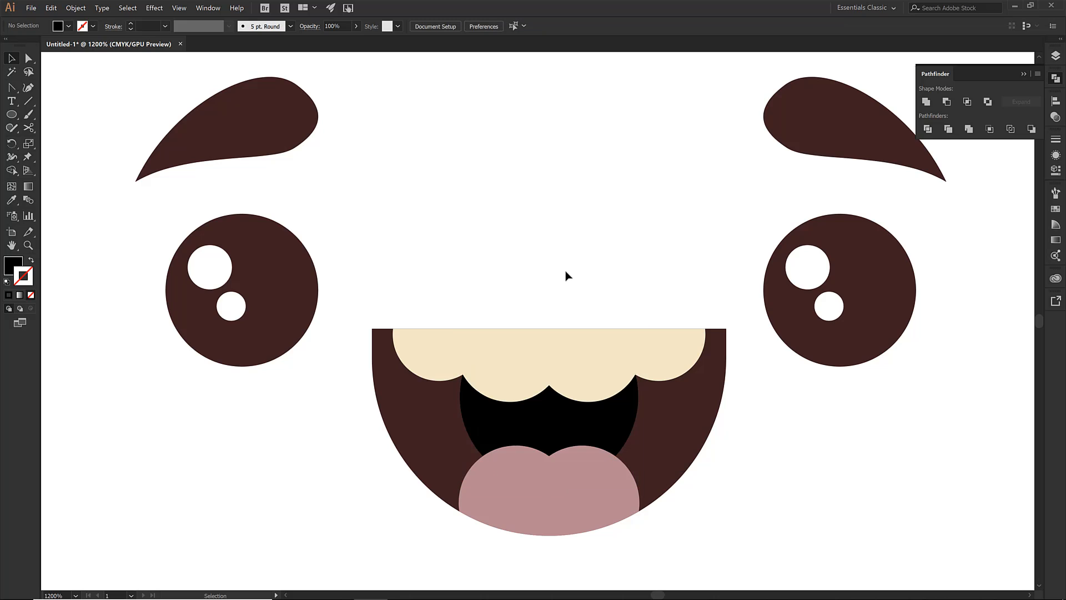
{"action": "mouse_move", "coordinate": [559, 276]}
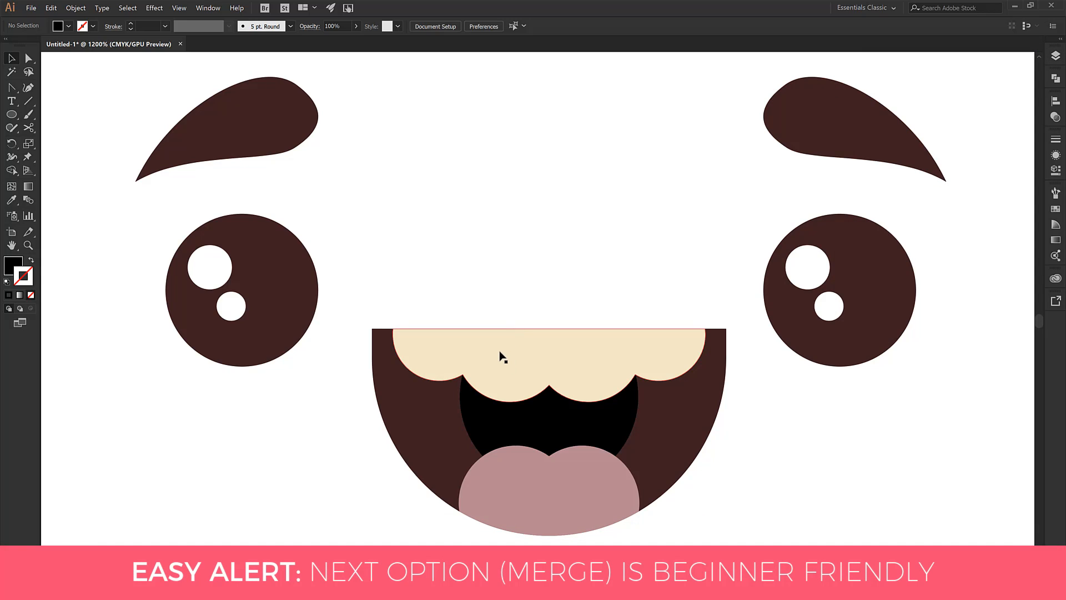
- Select the cream teeth and bring back the Pathfinder panel from the right dock
{"action": "left_click", "coordinate": [503, 357]}
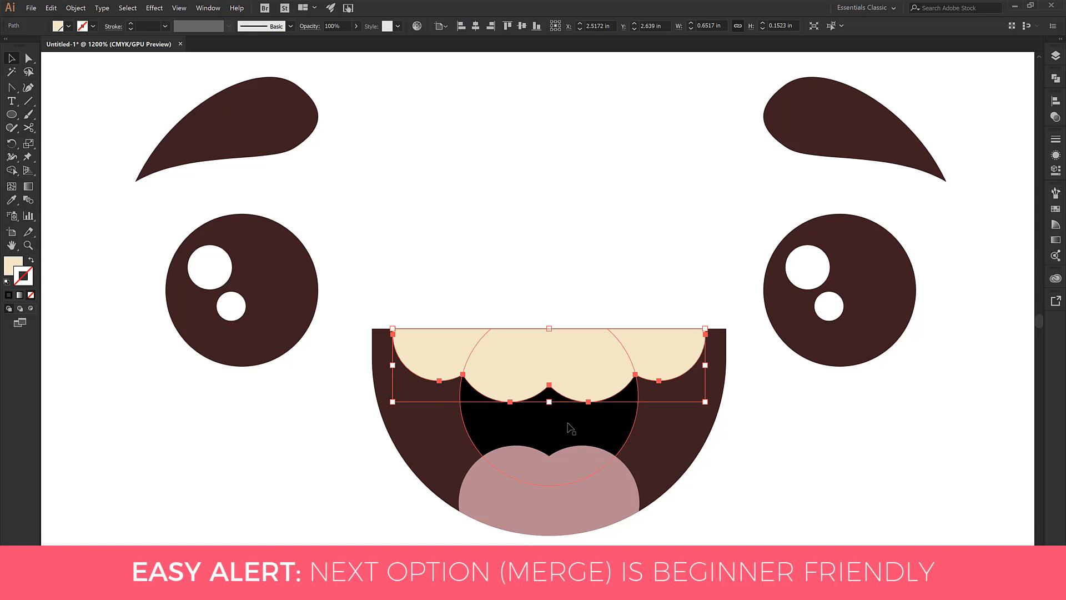
{"action": "mouse_move", "coordinate": [544, 420]}
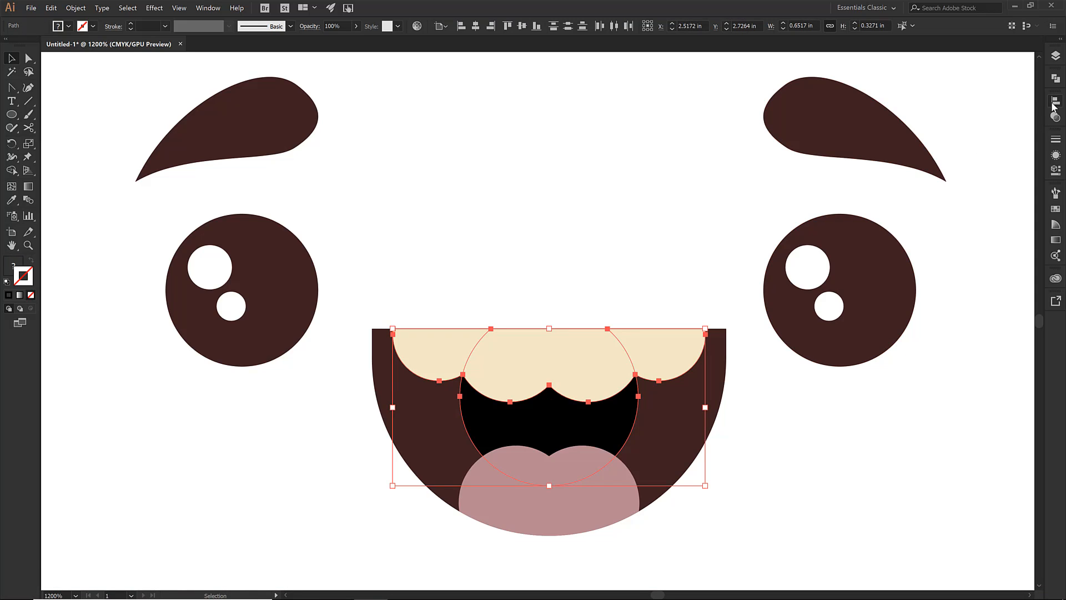
{"action": "left_click", "coordinate": [1055, 79]}
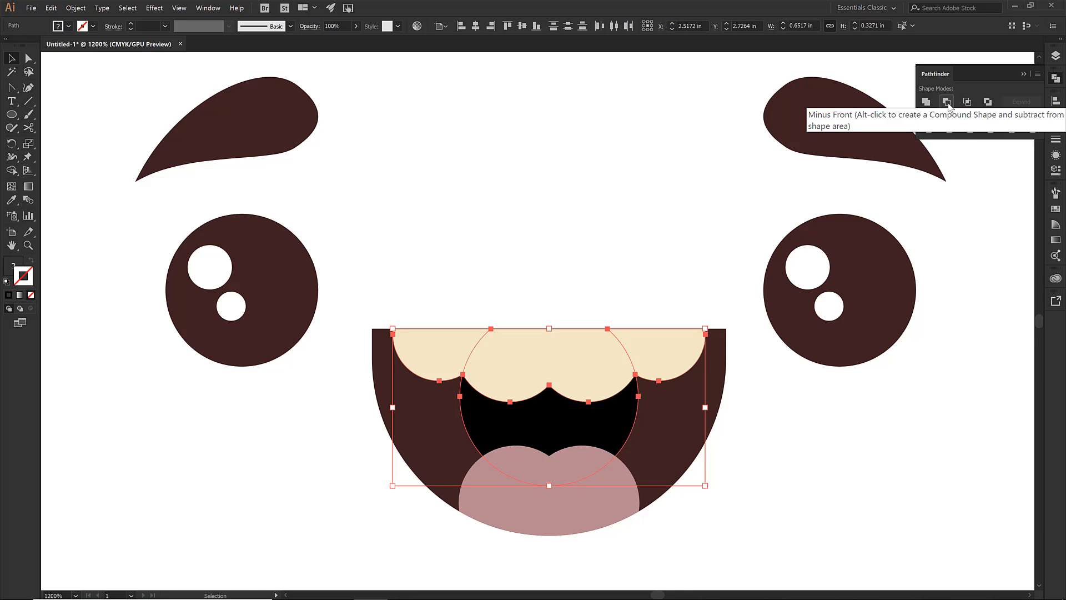
- Subtract the throat circle from the teeth with Minus Front and adjust the selection
{"action": "left_click", "coordinate": [947, 101]}
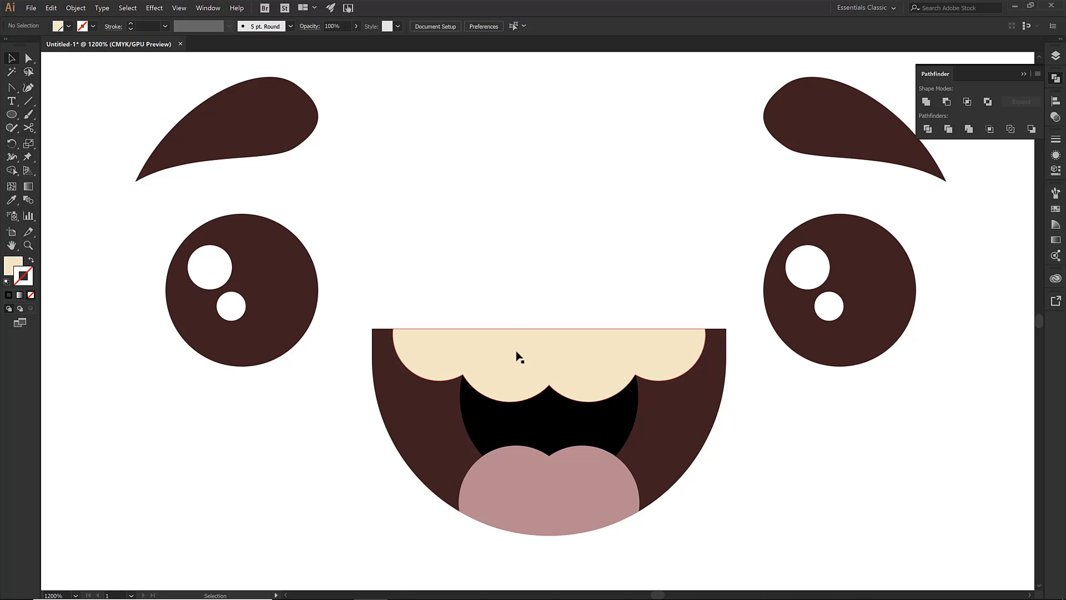
{"action": "left_click", "coordinate": [51, 7]}
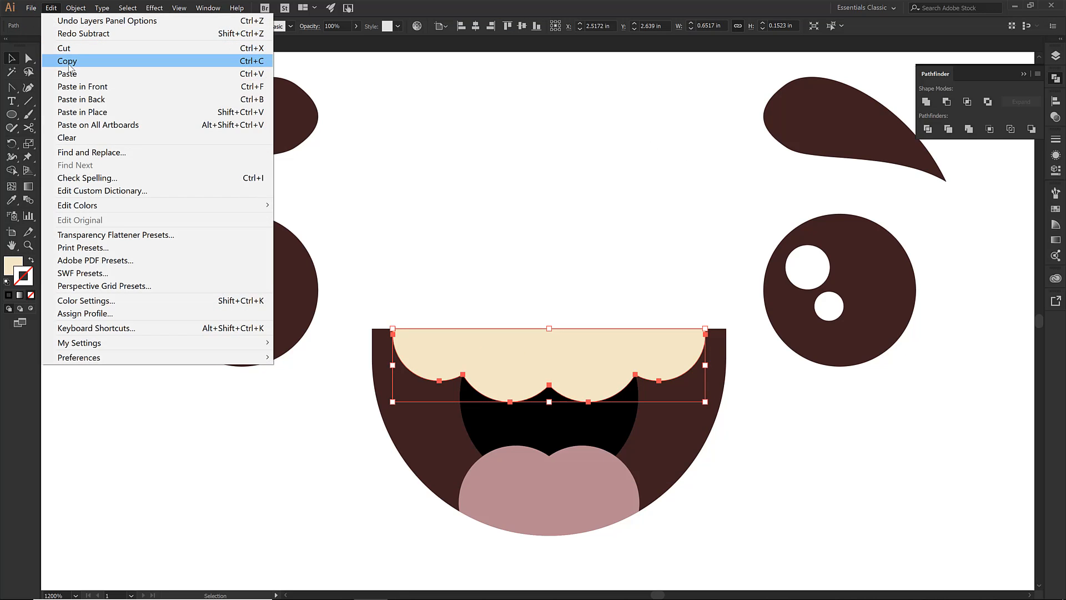
{"action": "mouse_move", "coordinate": [67, 74]}
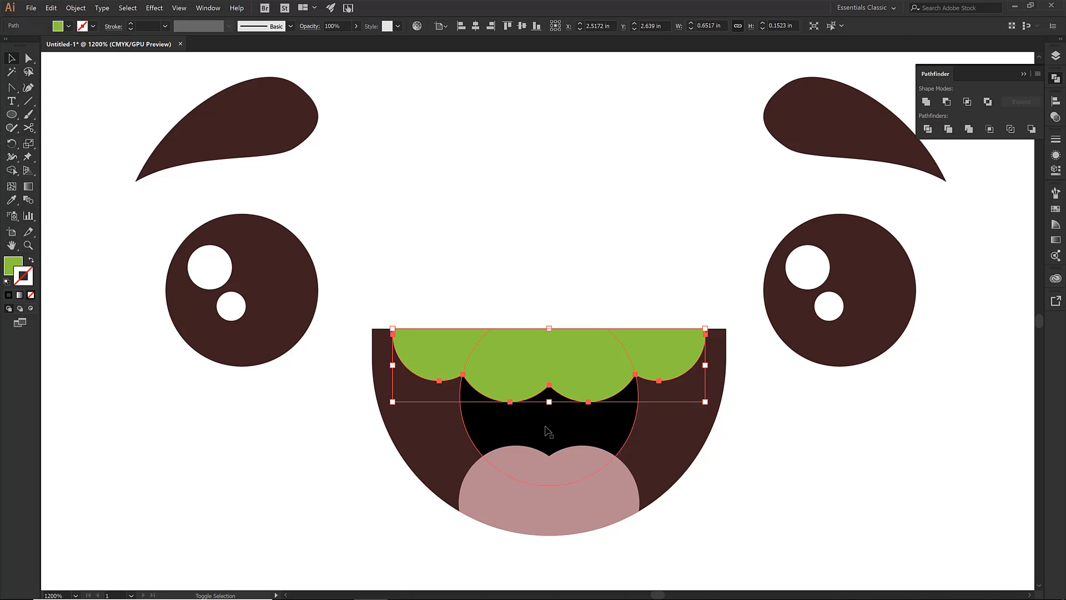
{"action": "left_click", "coordinate": [947, 101]}
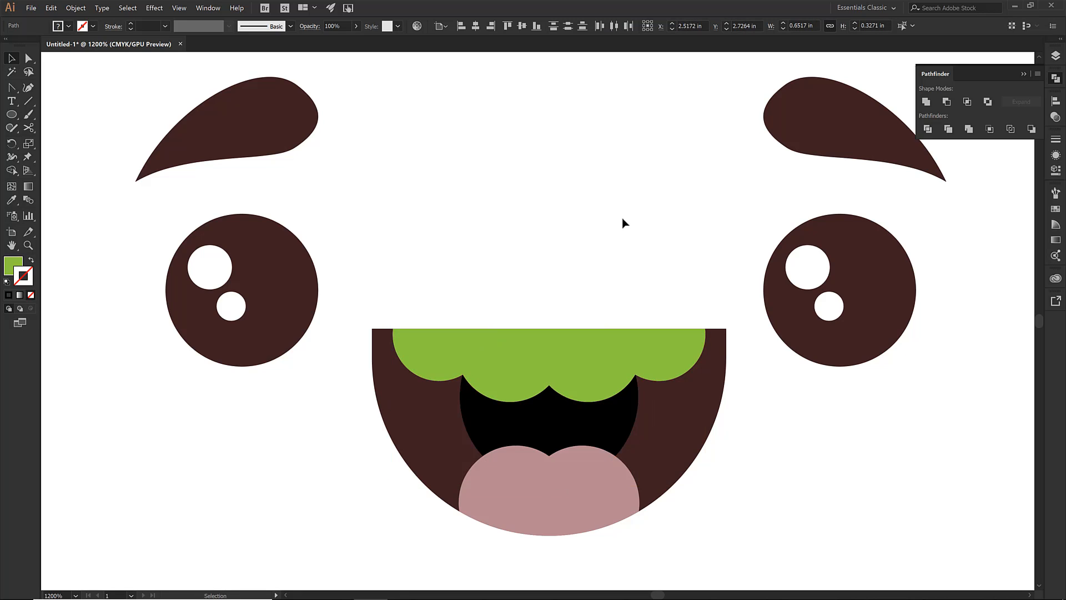
- Bring the black throat circle to the front and try subtracting it from the teeth
{"action": "right_click", "coordinate": [547, 408]}
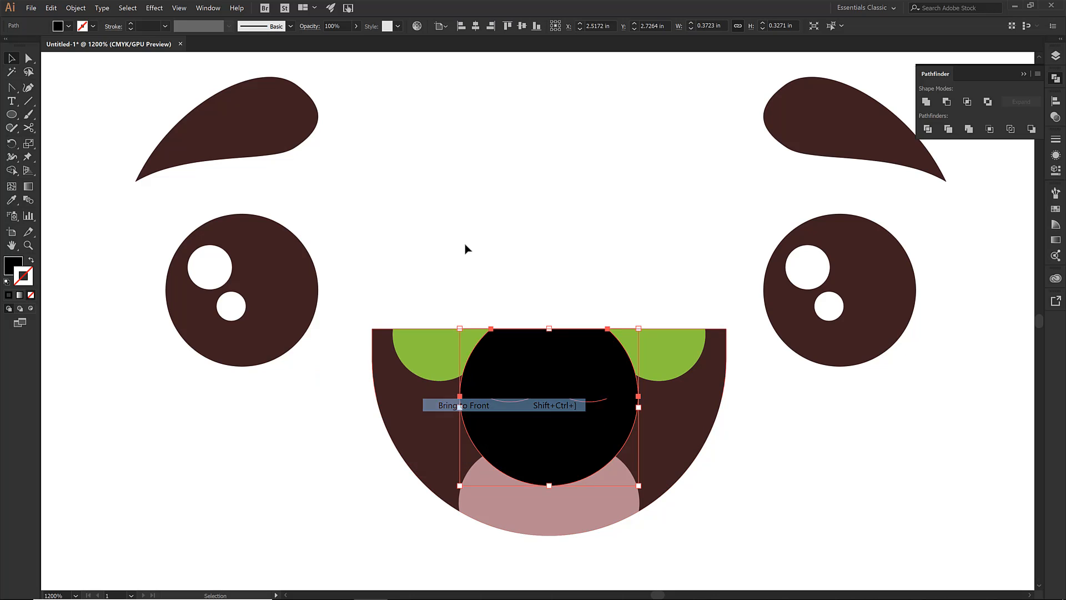
{"action": "left_click", "coordinate": [463, 405]}
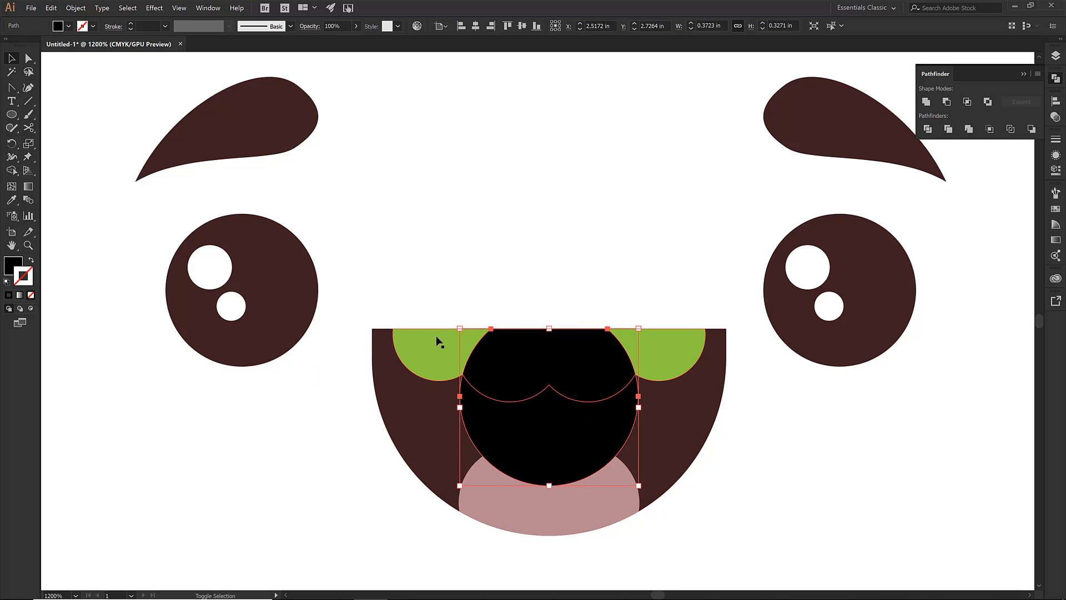
{"action": "left_click", "coordinate": [946, 101]}
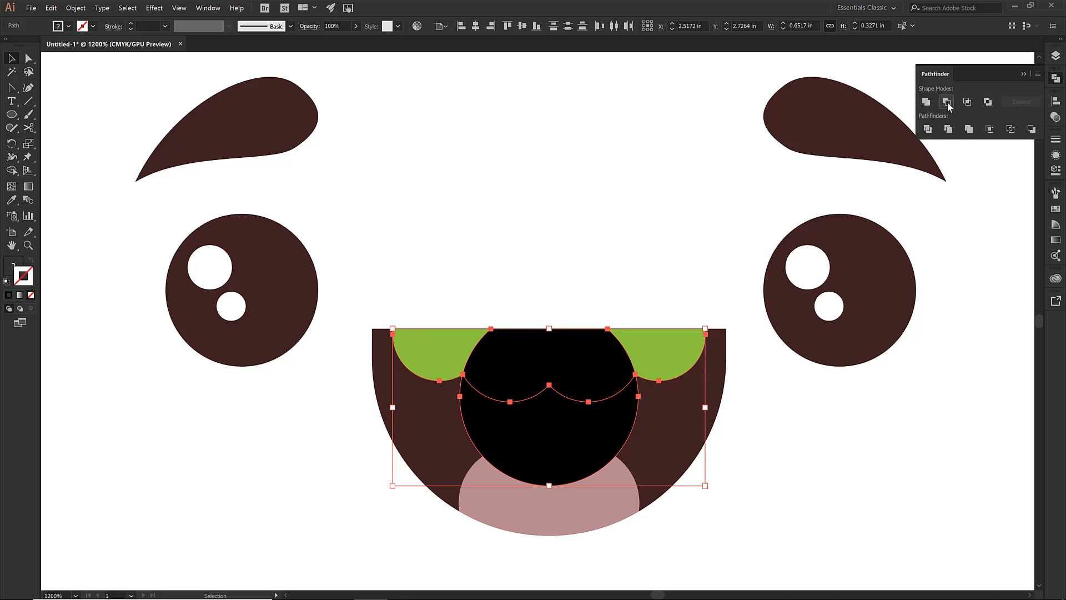
{"action": "left_click", "coordinate": [947, 102]}
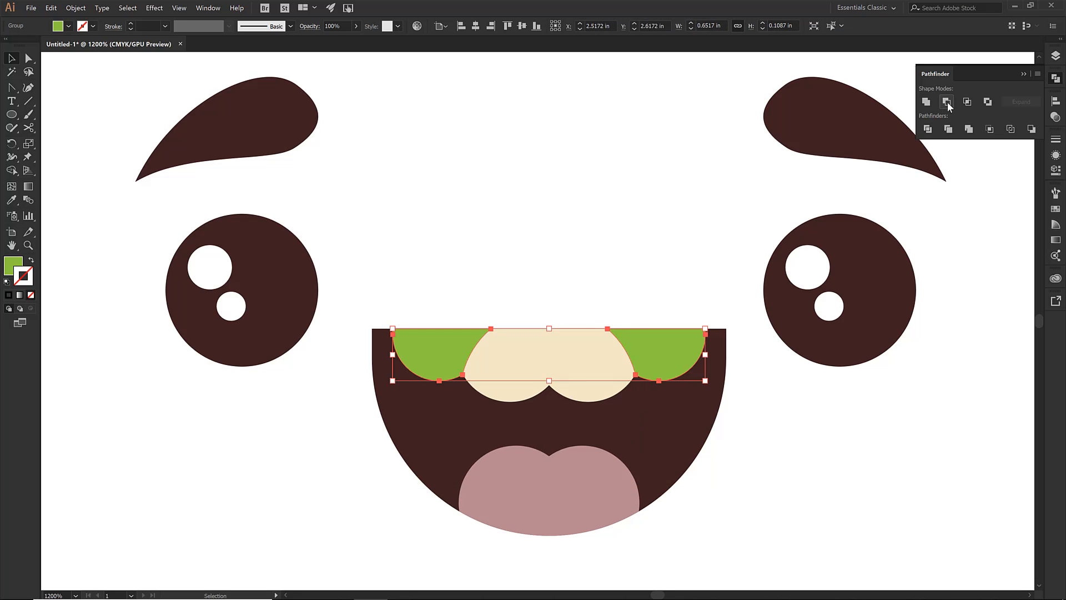
- Bring the green teeth shape in front of the throat and select both
{"action": "left_click", "coordinate": [946, 101]}
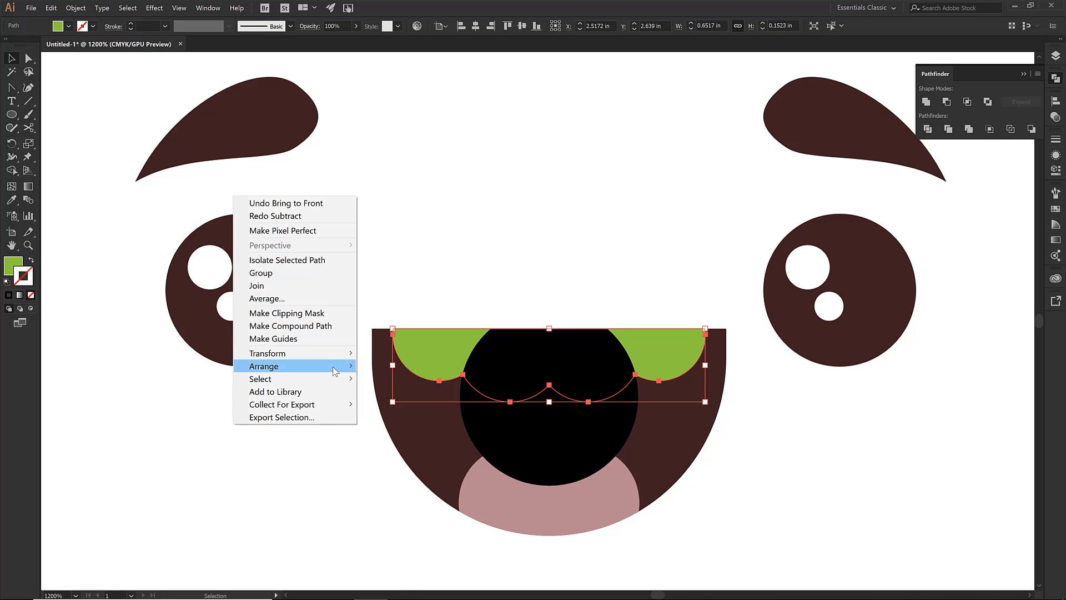
{"action": "mouse_move", "coordinate": [264, 366]}
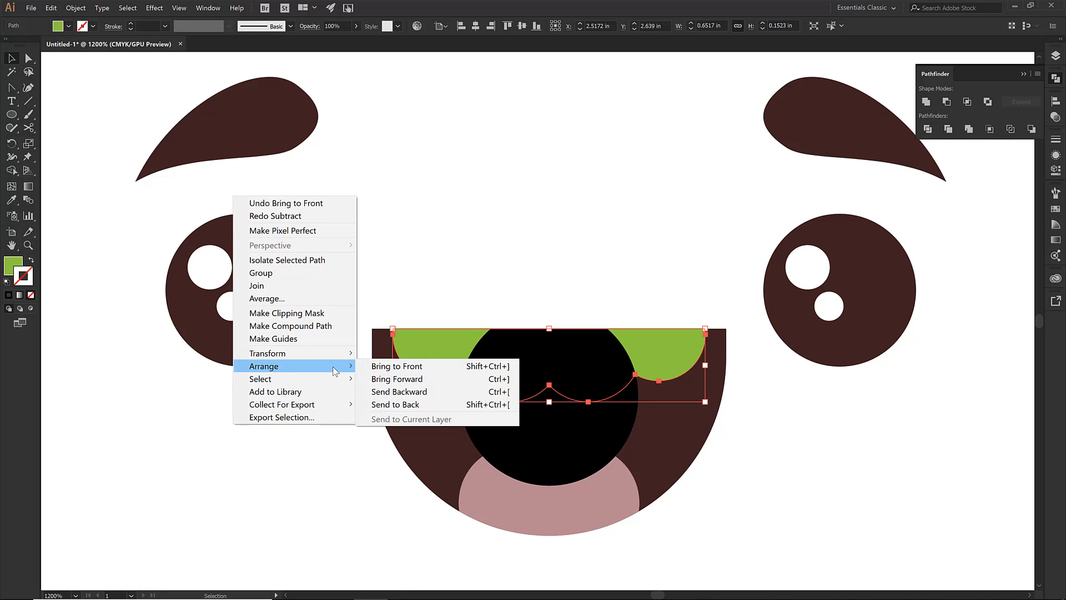
{"action": "mouse_move", "coordinate": [416, 369]}
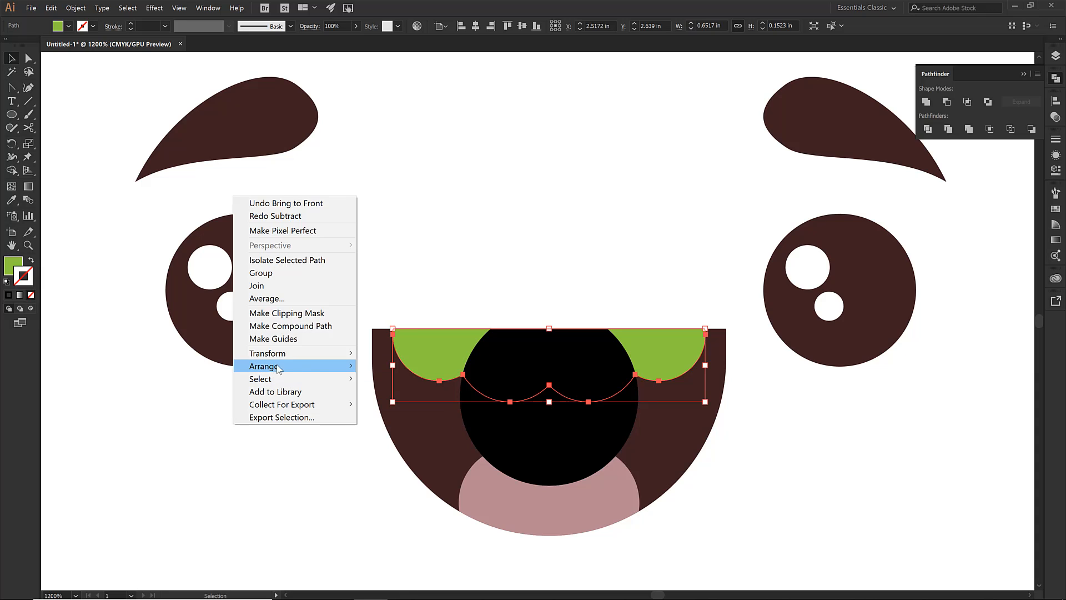
{"action": "left_click", "coordinate": [263, 366]}
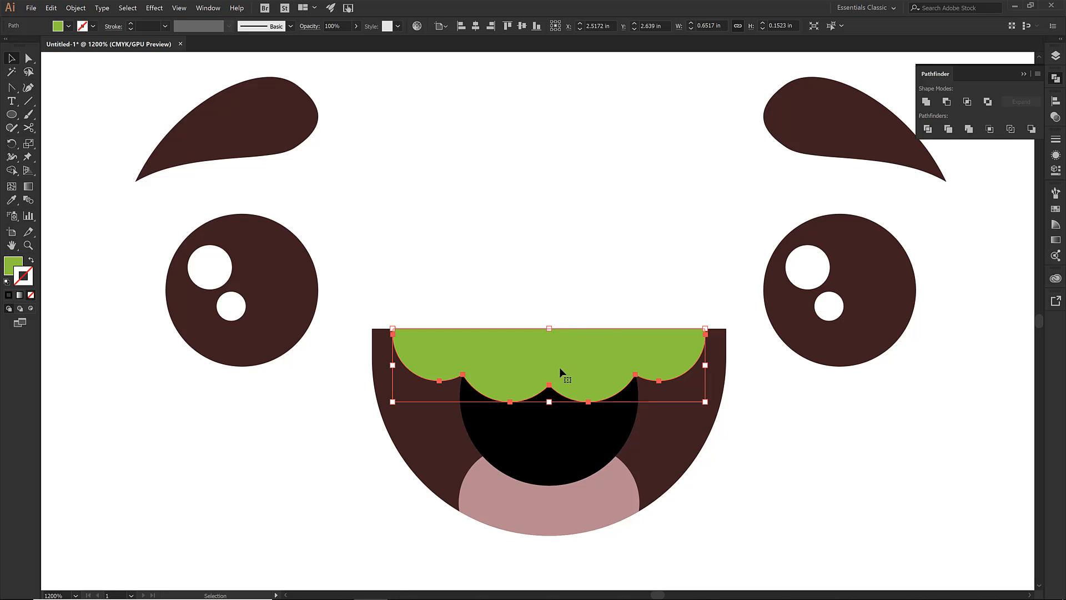
{"action": "left_click", "coordinate": [947, 101]}
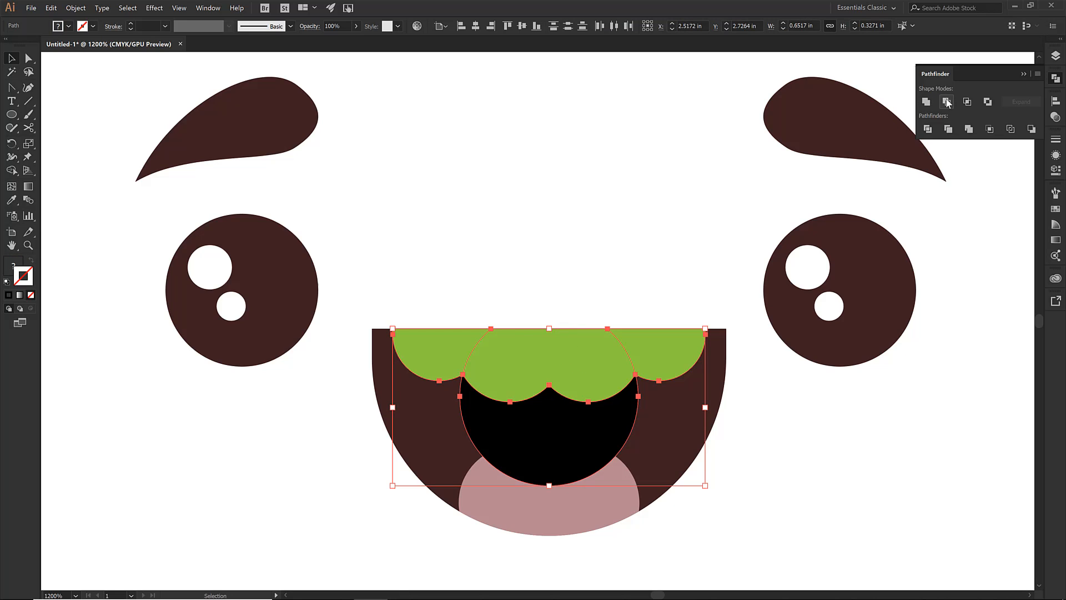
- Cut the teeth, then the tongue, out of the black throat with Minus Front
{"action": "left_click", "coordinate": [946, 102]}
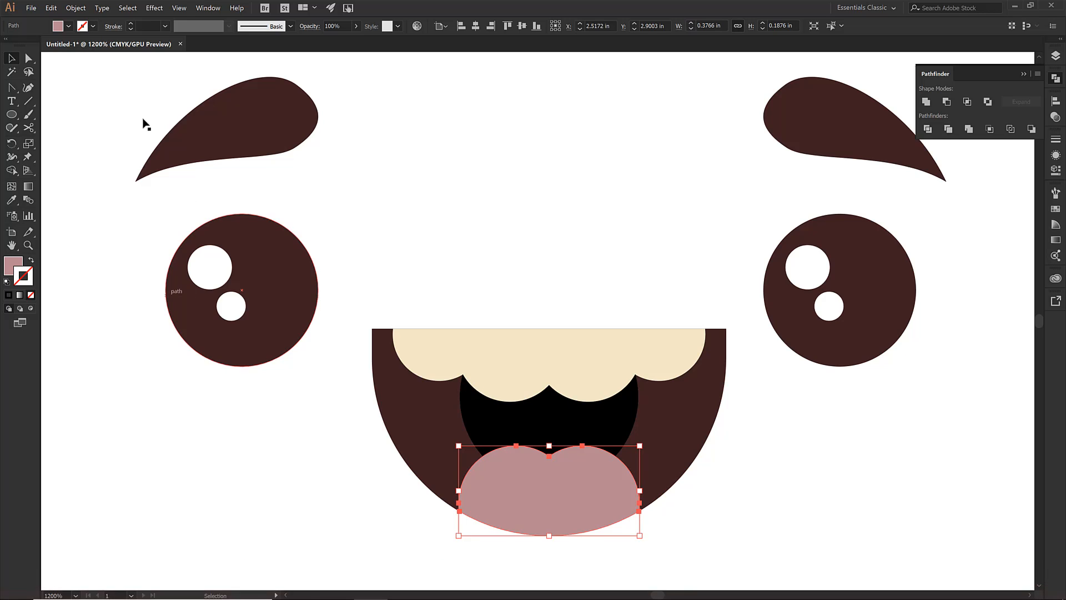
{"action": "left_click", "coordinate": [50, 7]}
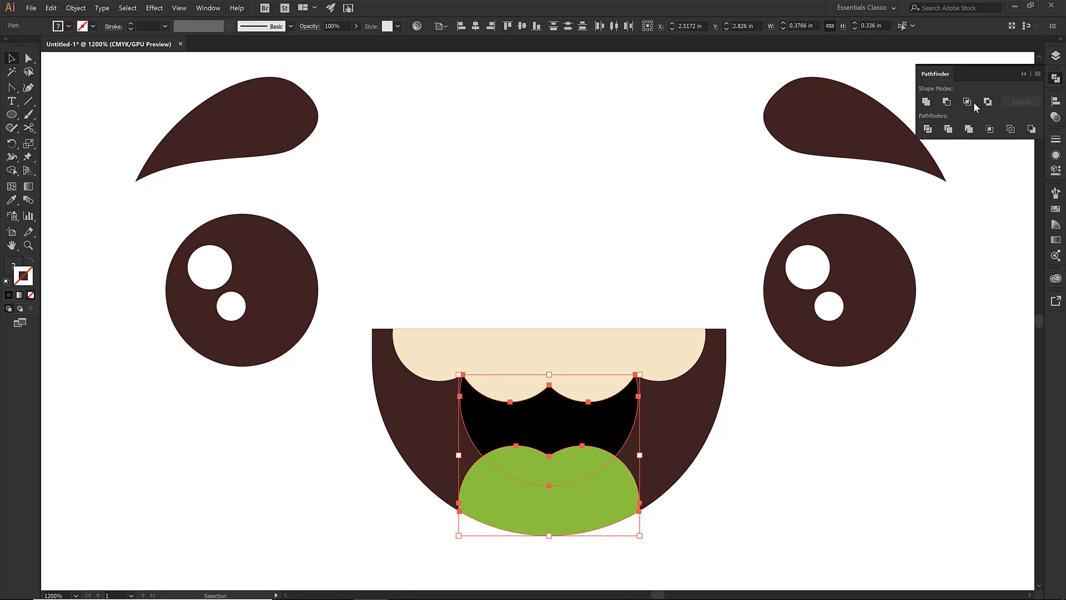
{"action": "mouse_move", "coordinate": [967, 101]}
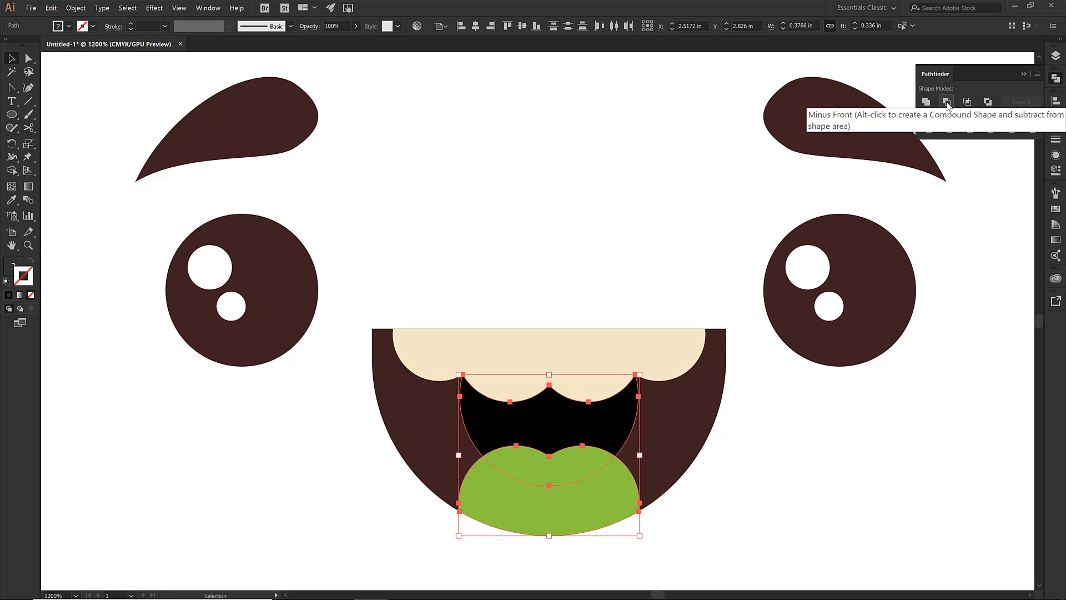
{"action": "left_click", "coordinate": [946, 102]}
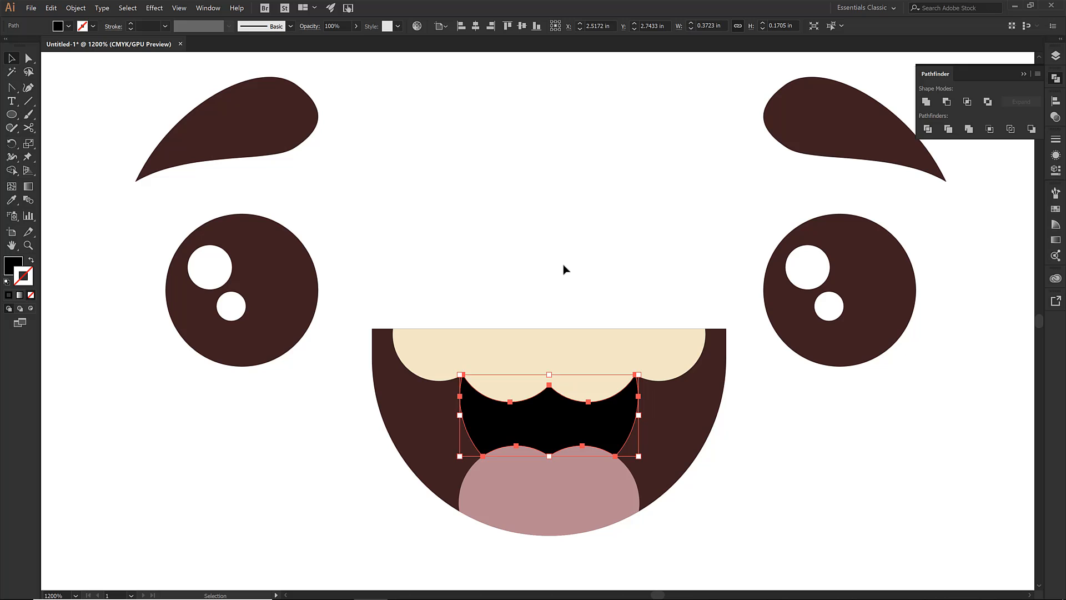
{"action": "mouse_move", "coordinate": [661, 263]}
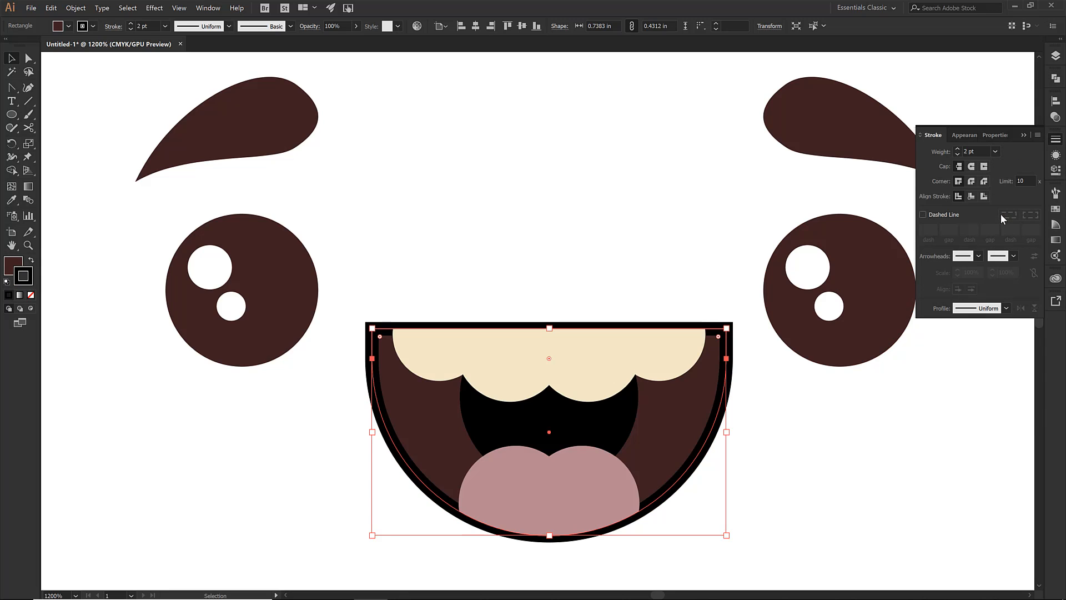
- Bring the Layers panel list back into view
{"action": "left_click", "coordinate": [971, 167]}
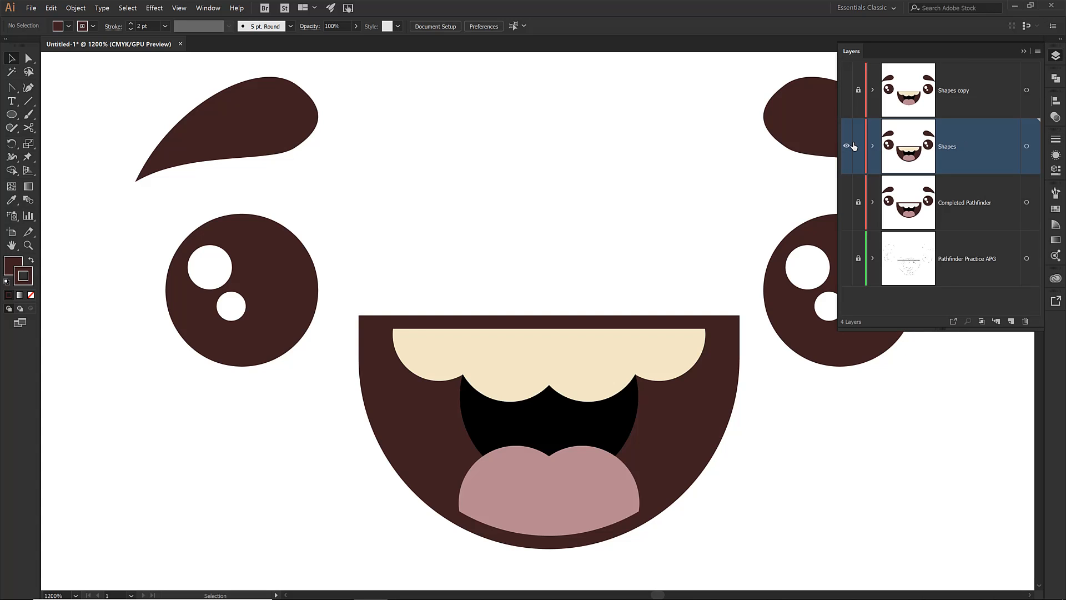
- On the Shapes copy layer, select the mouth half-circle and give it a heavier stroke weight
{"action": "left_click", "coordinate": [845, 89]}
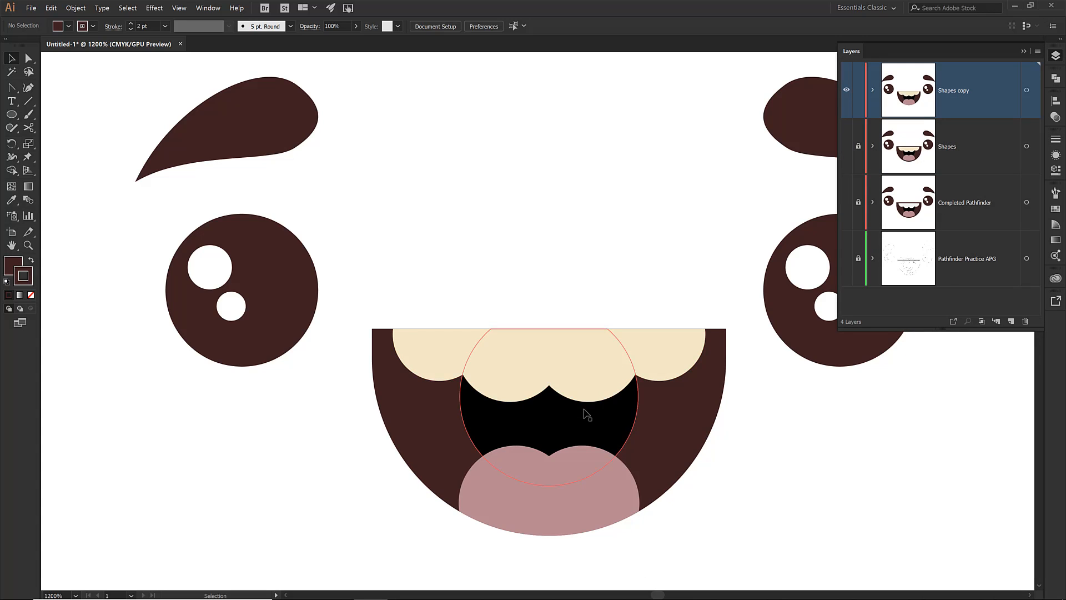
{"action": "left_click", "coordinate": [549, 489]}
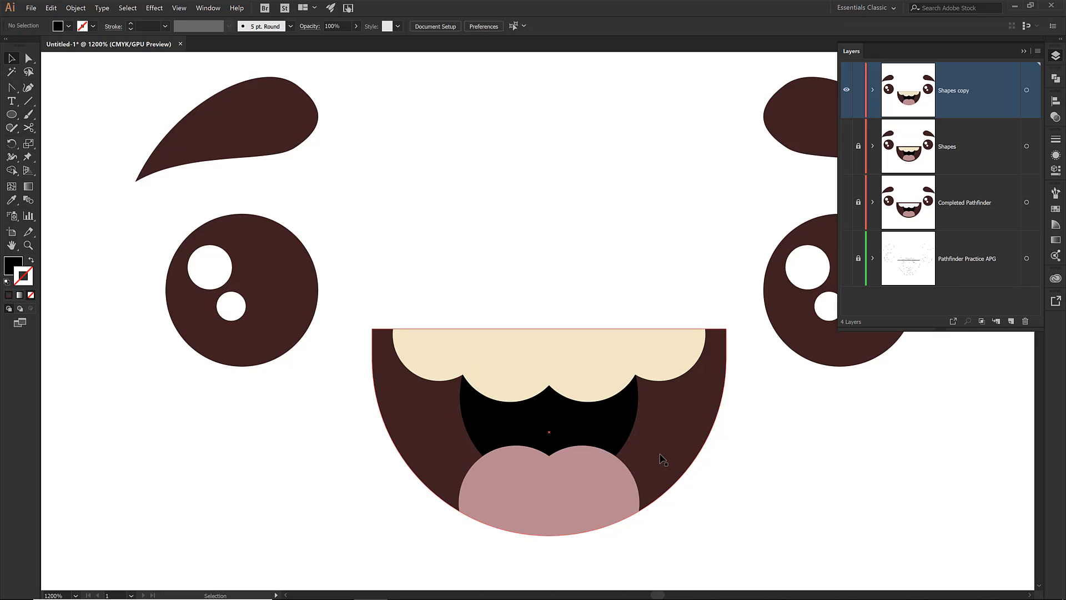
{"action": "left_click", "coordinate": [548, 428]}
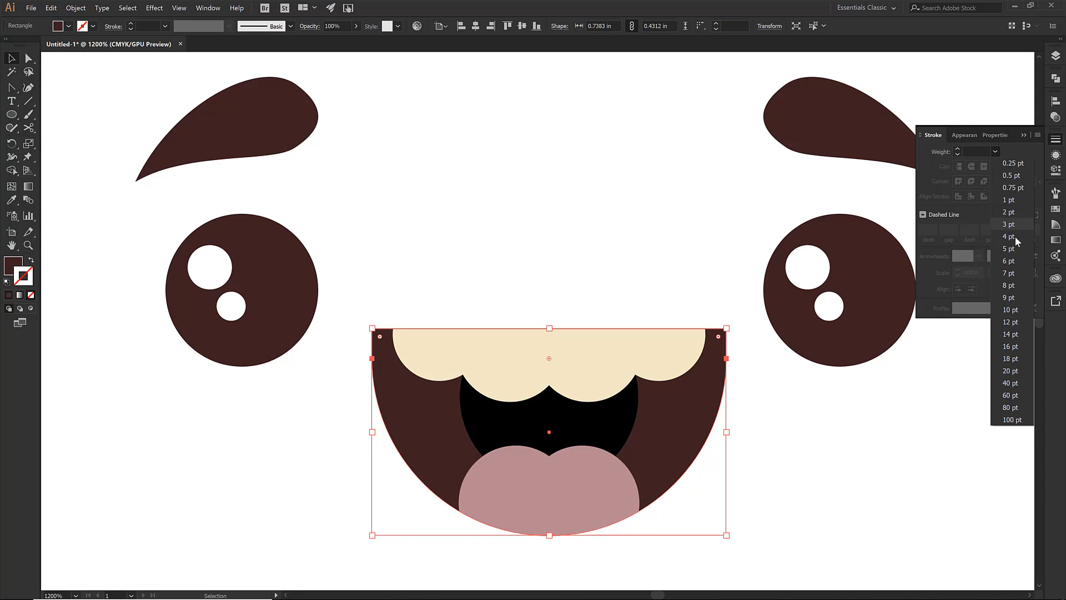
{"action": "left_click", "coordinate": [1009, 211]}
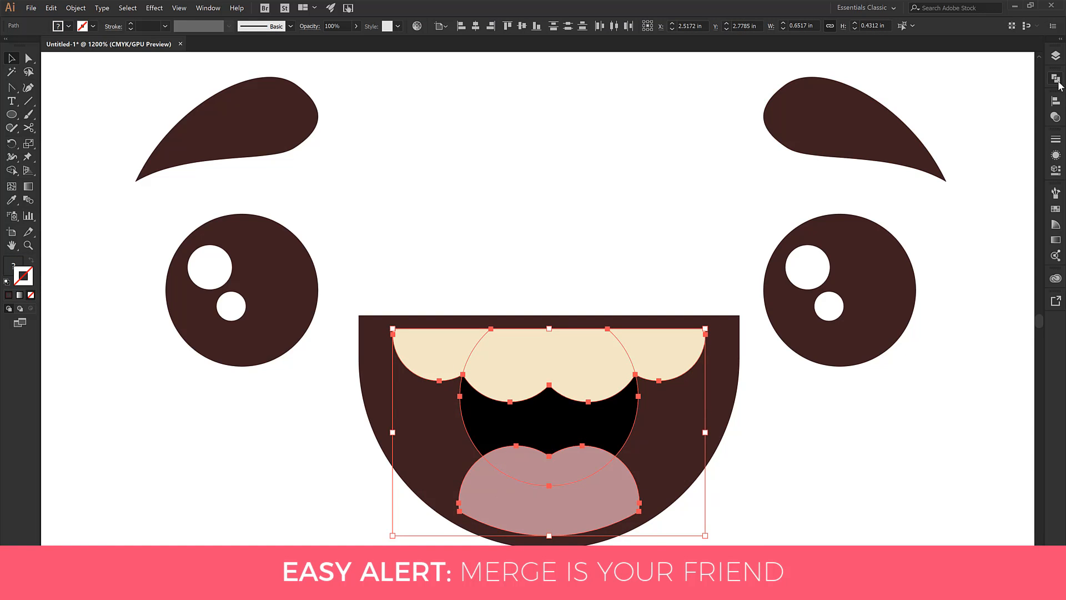
- Show the Pathfinder panel from the right dock
{"action": "left_click", "coordinate": [1056, 79]}
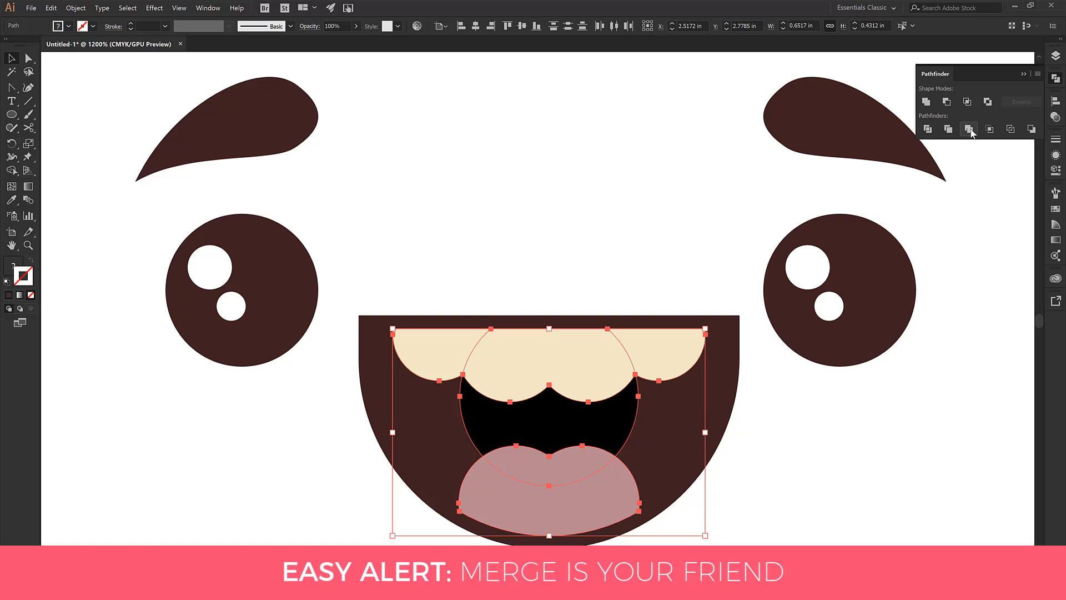
{"action": "mouse_move", "coordinate": [968, 129]}
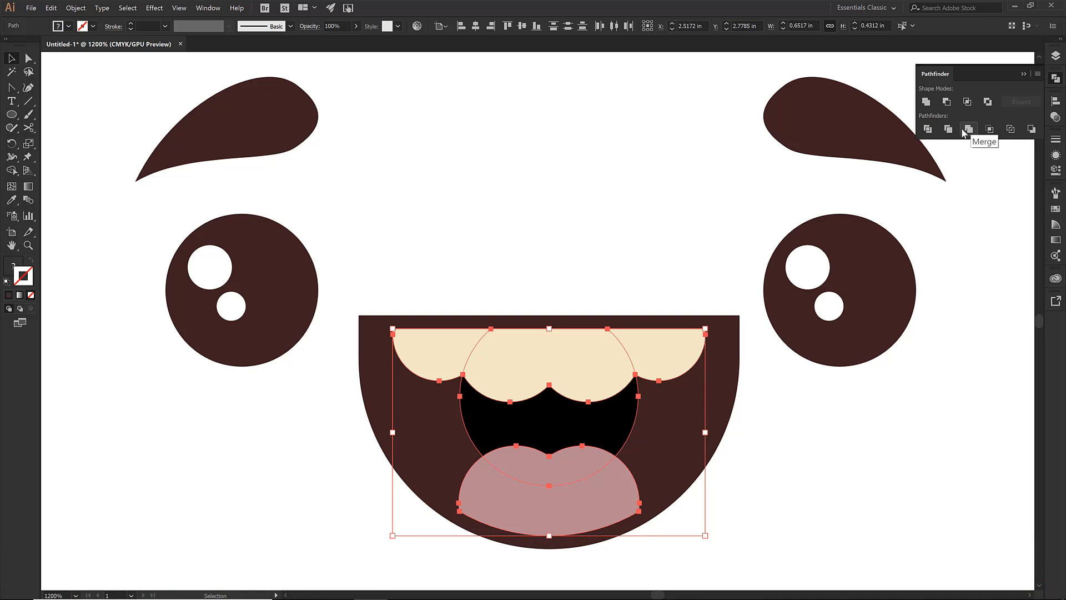
{"action": "mouse_move", "coordinate": [990, 129]}
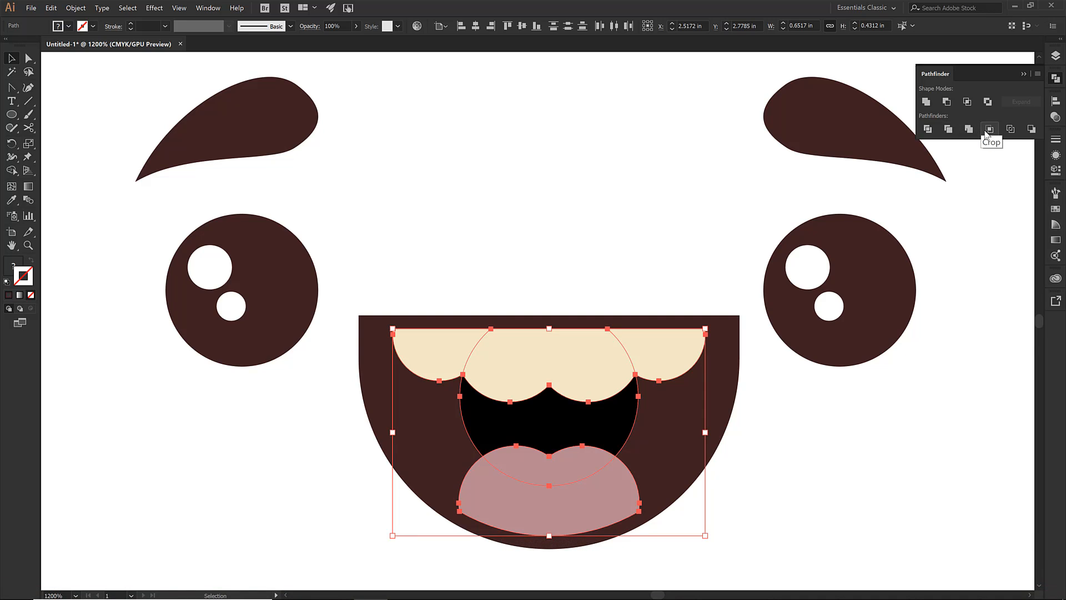
{"action": "left_click", "coordinate": [968, 130]}
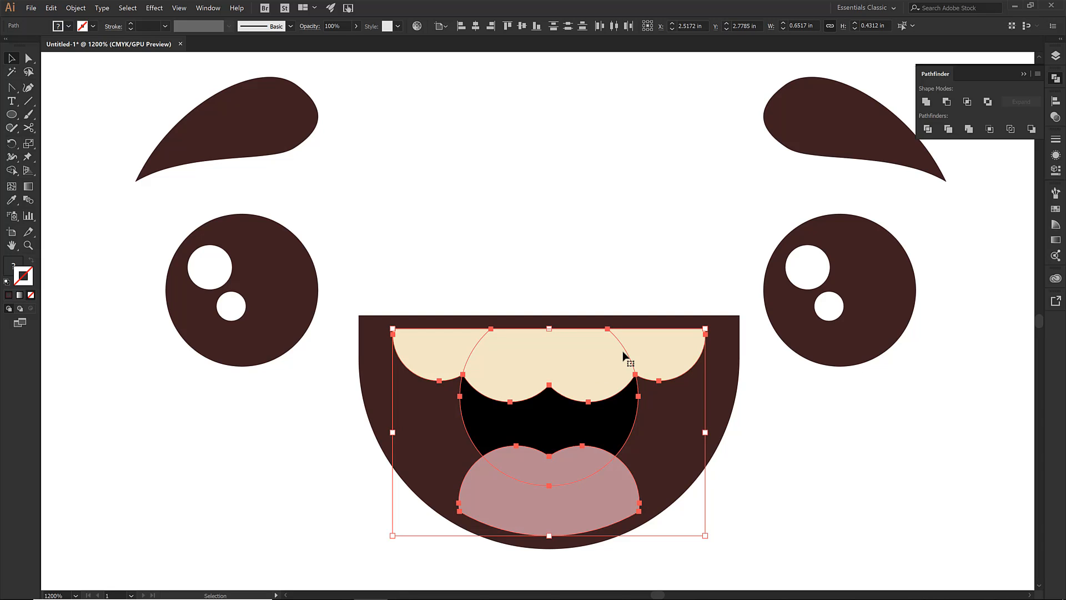
{"action": "mouse_move", "coordinate": [473, 367]}
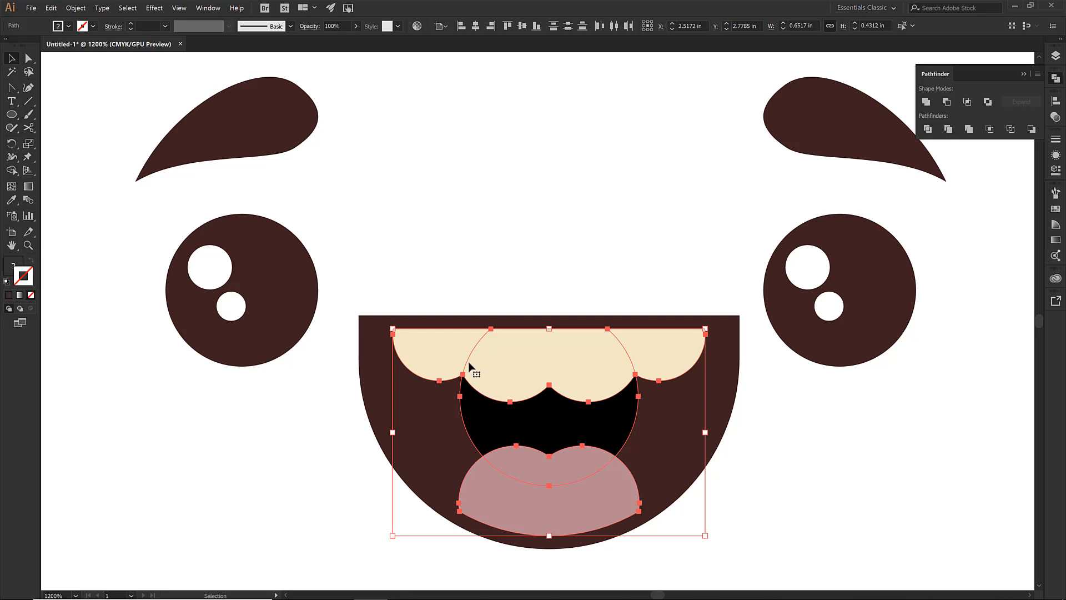
{"action": "mouse_move", "coordinate": [488, 346]}
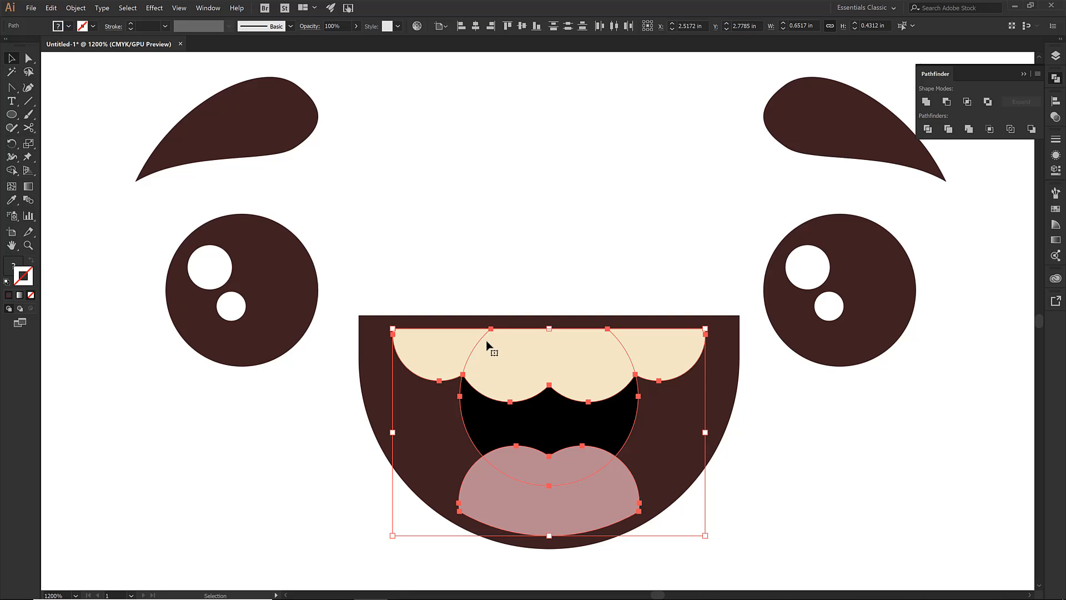
{"action": "mouse_move", "coordinate": [968, 129]}
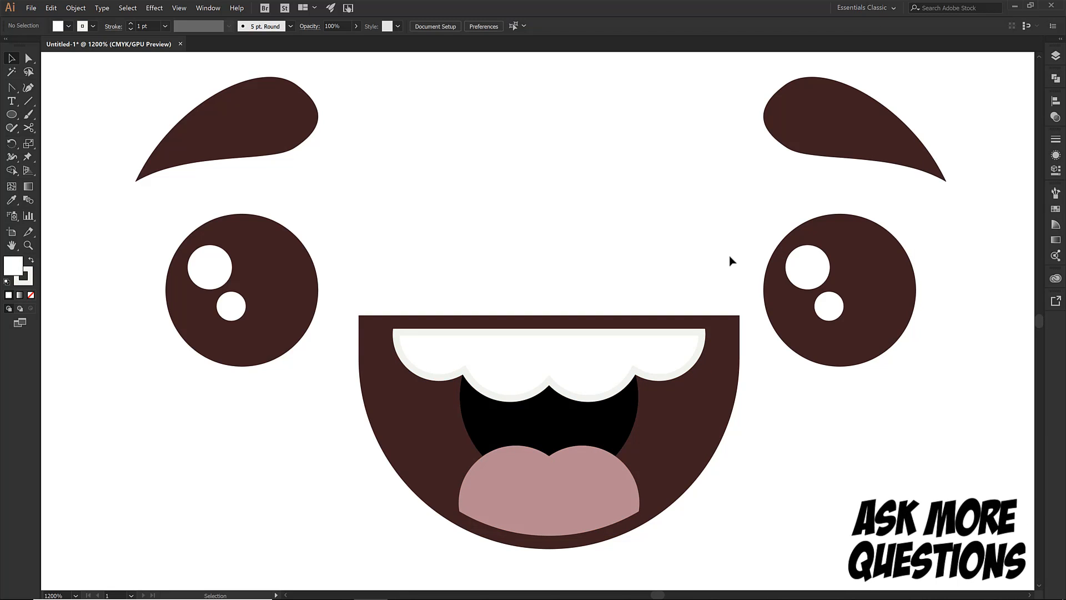
{"action": "mouse_move", "coordinate": [984, 221]}
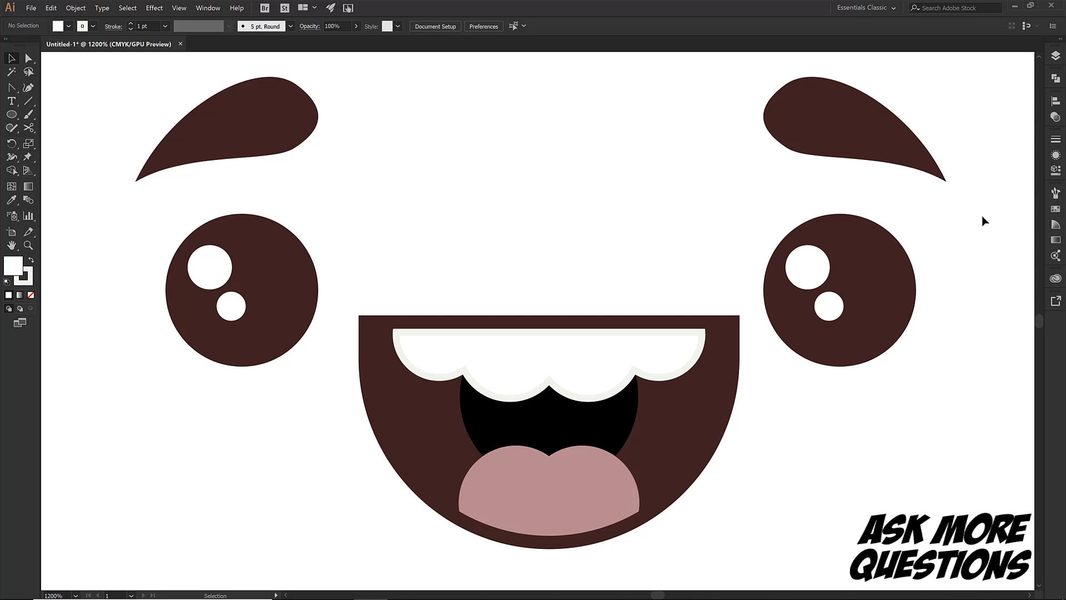